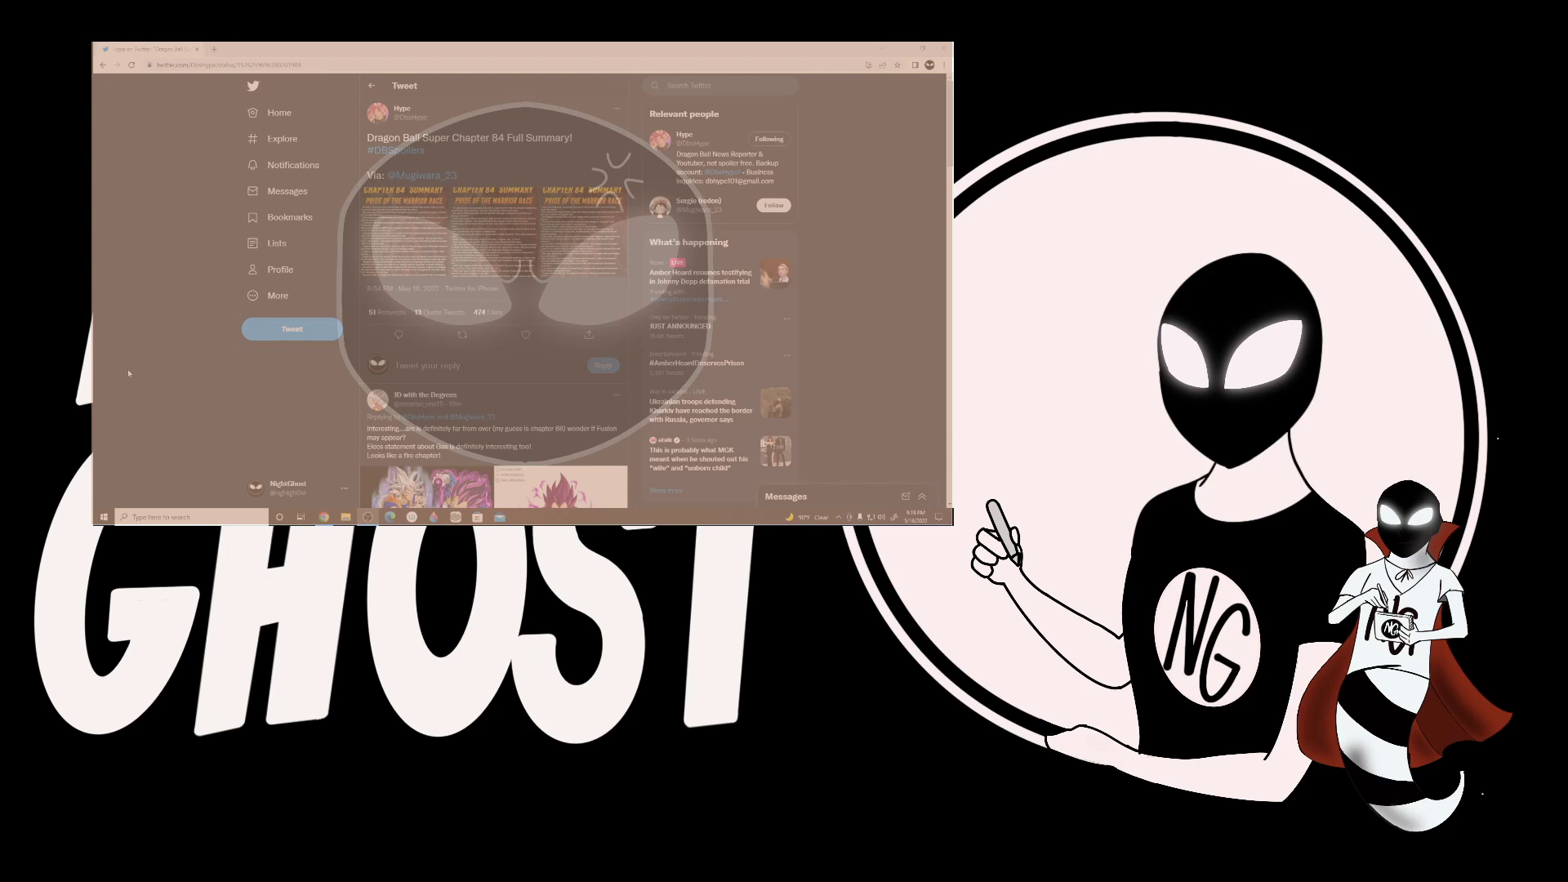
mouse_move(175, 397)
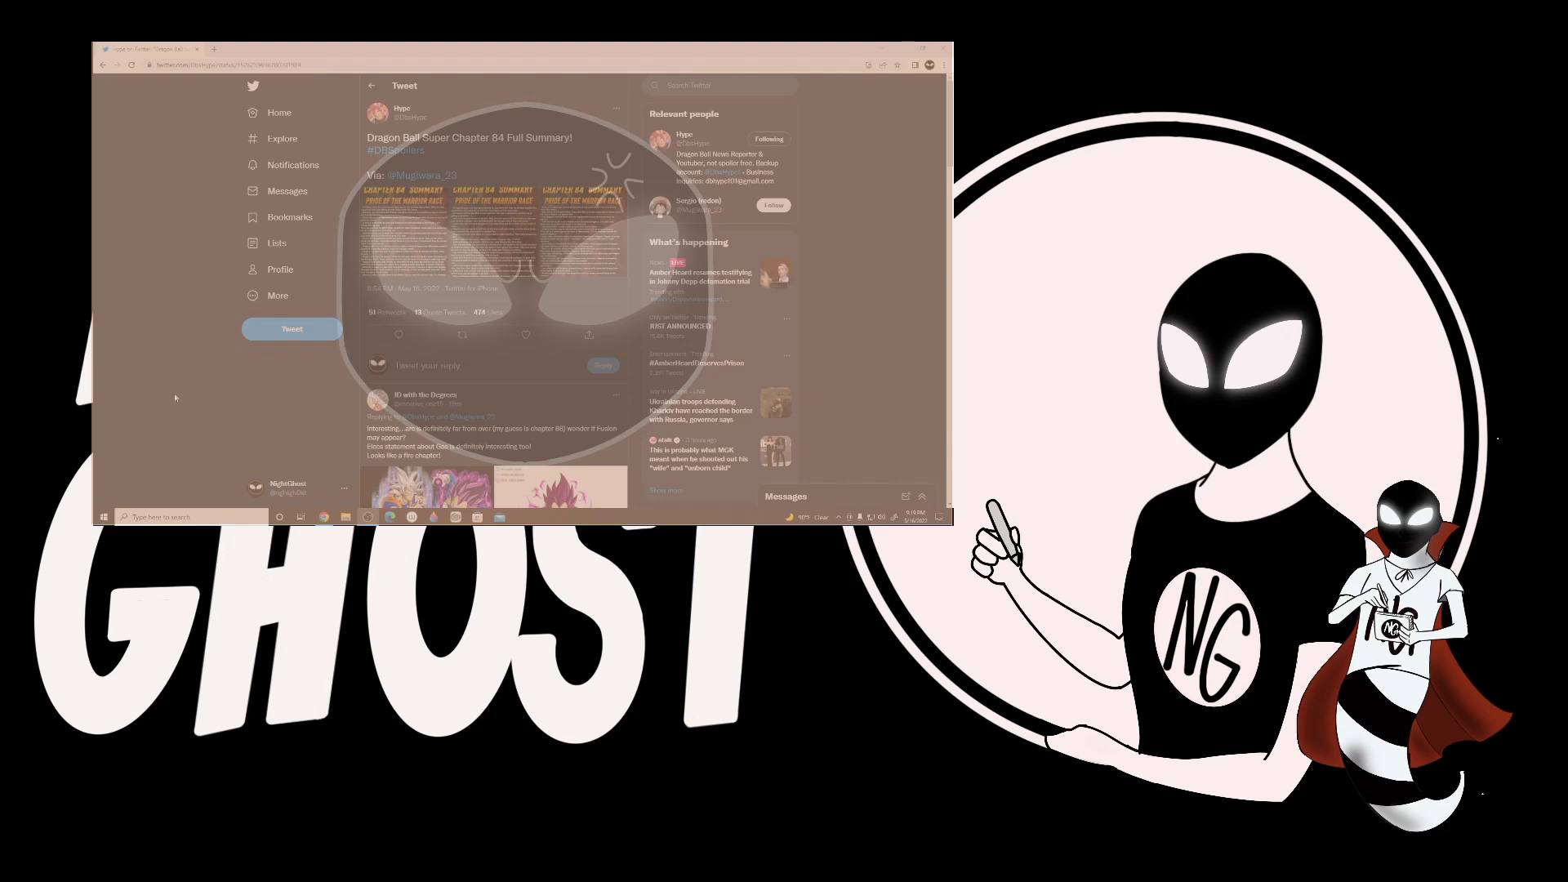
mouse_move(176, 393)
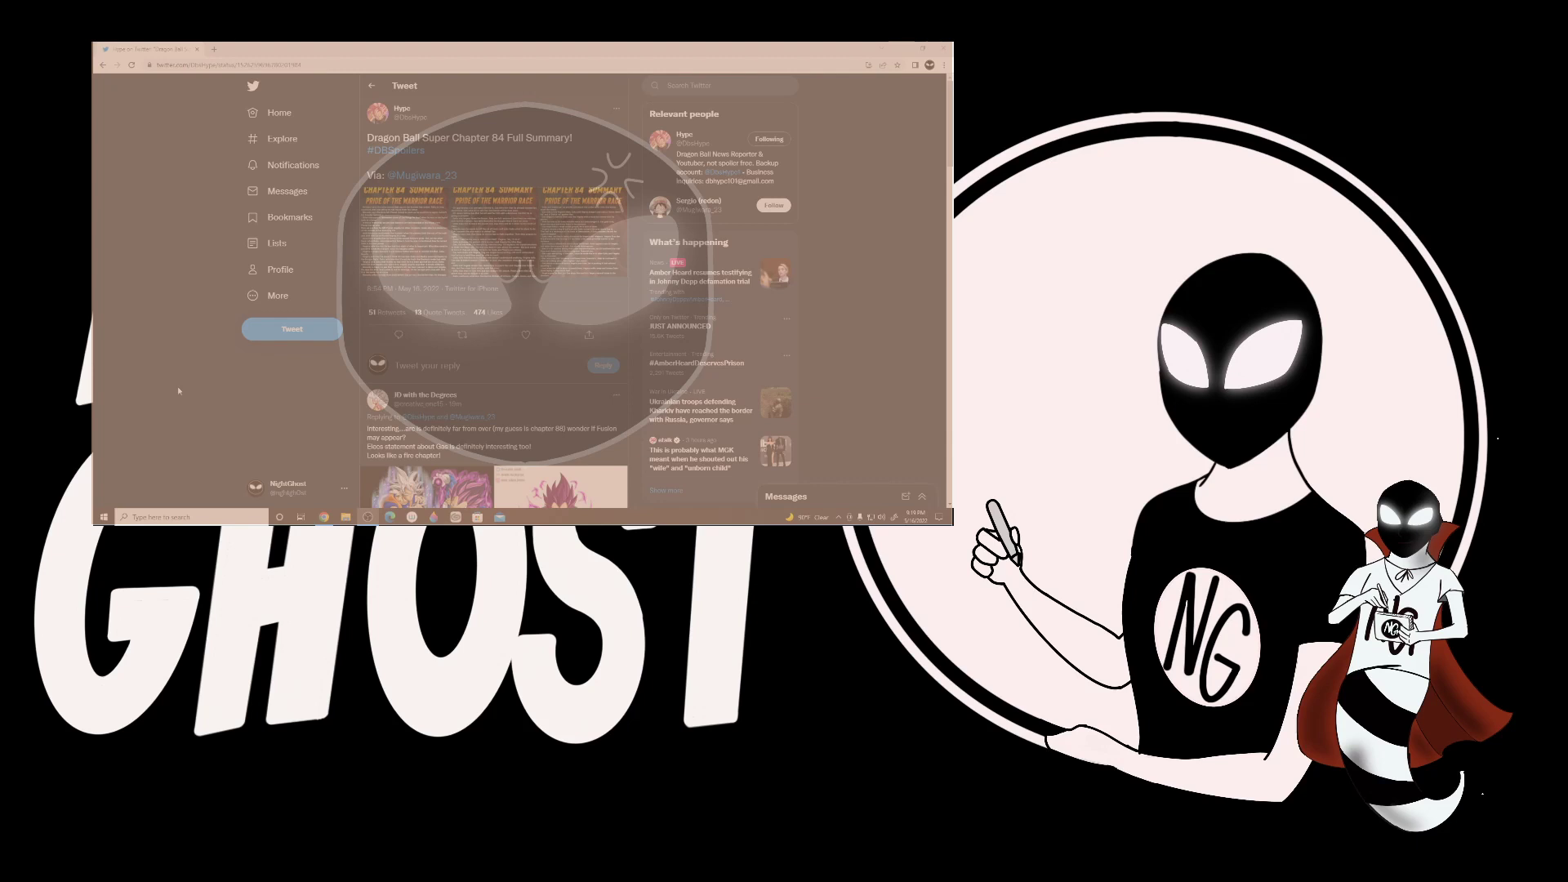
mouse_move(186, 402)
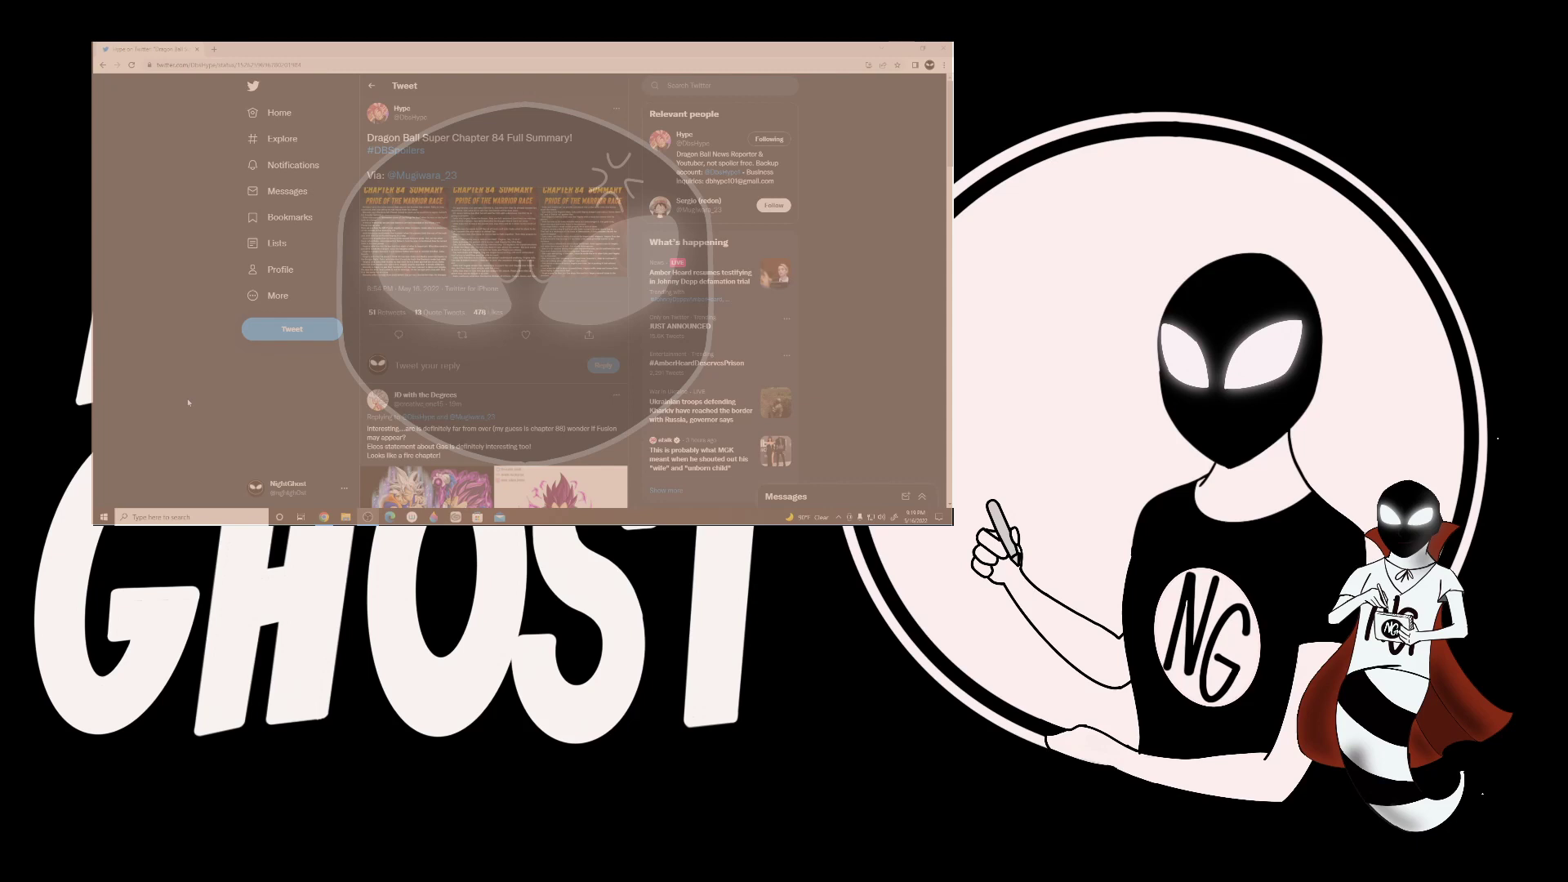
mouse_move(215, 391)
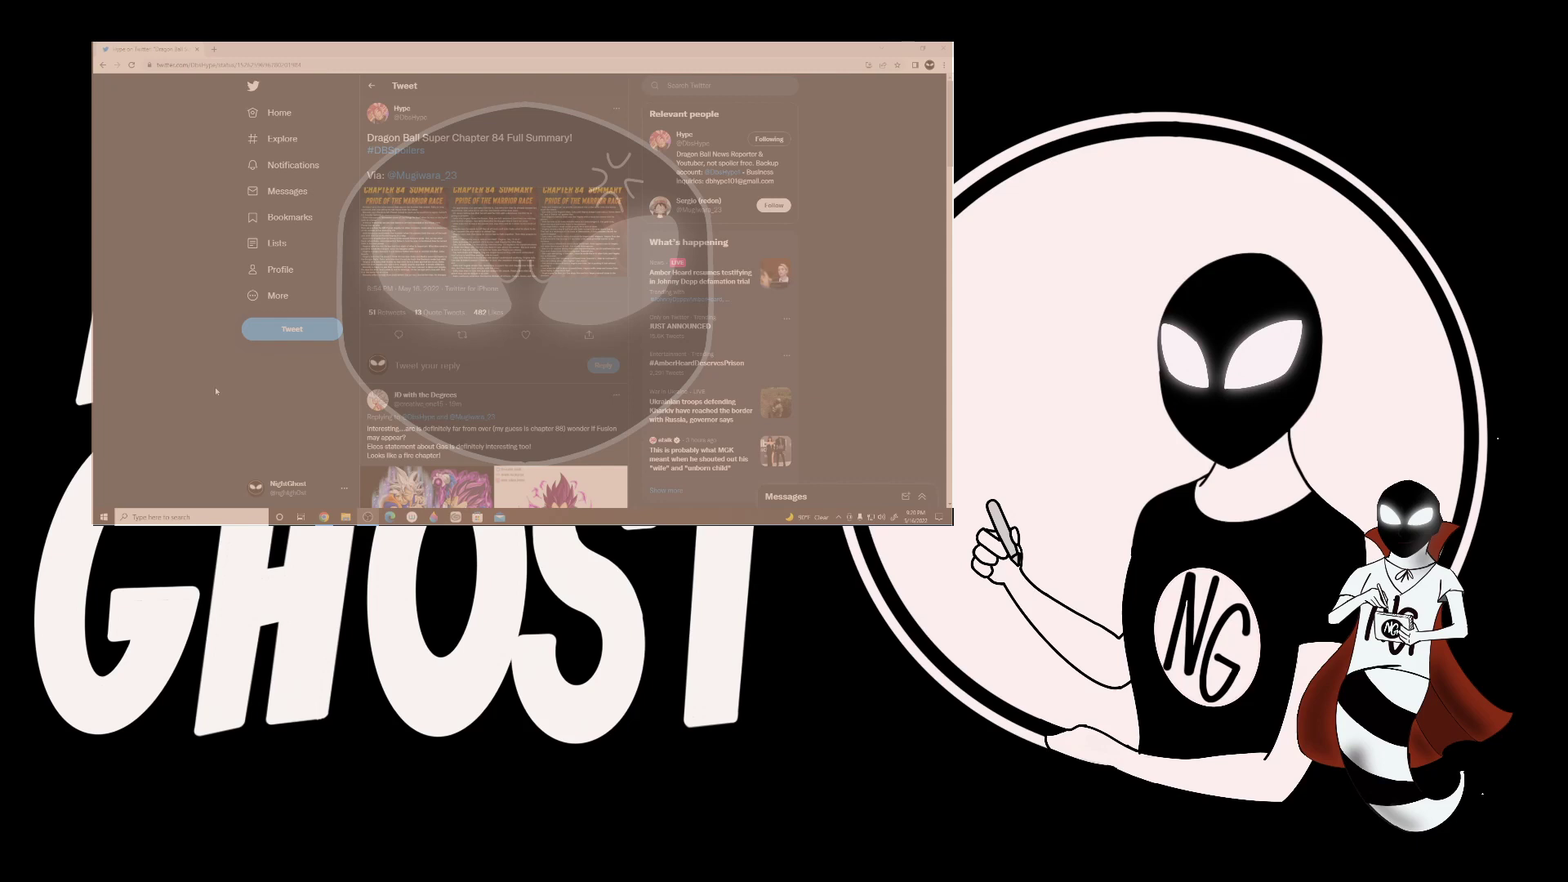
mouse_move(234, 402)
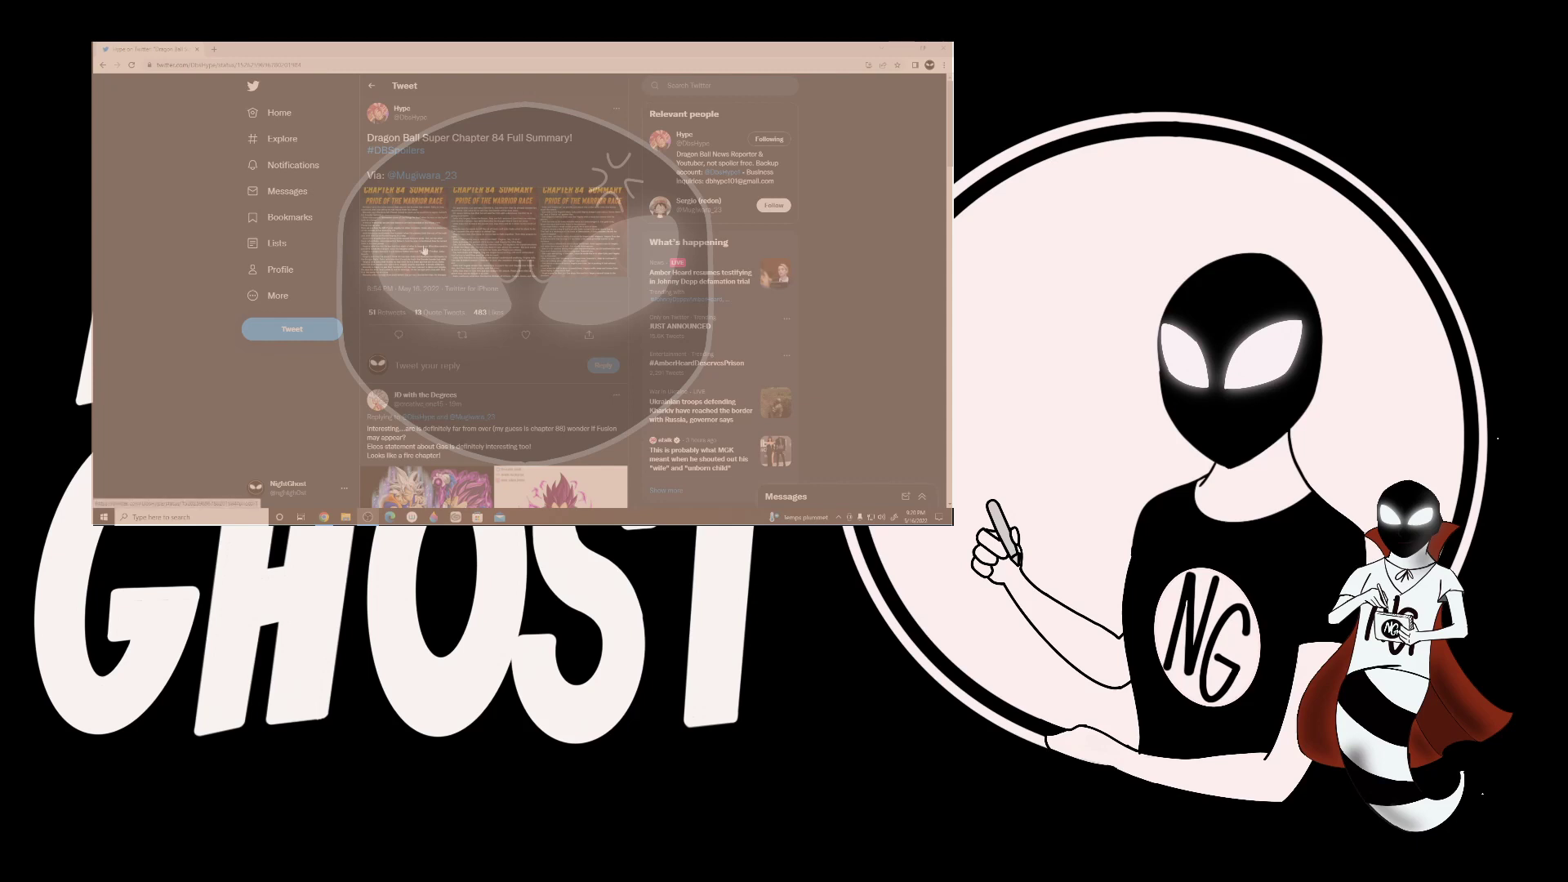
Show image 1 of 3 of the Chapter 84 summary, "Pride of the Warrior Race," full-size
click(420, 250)
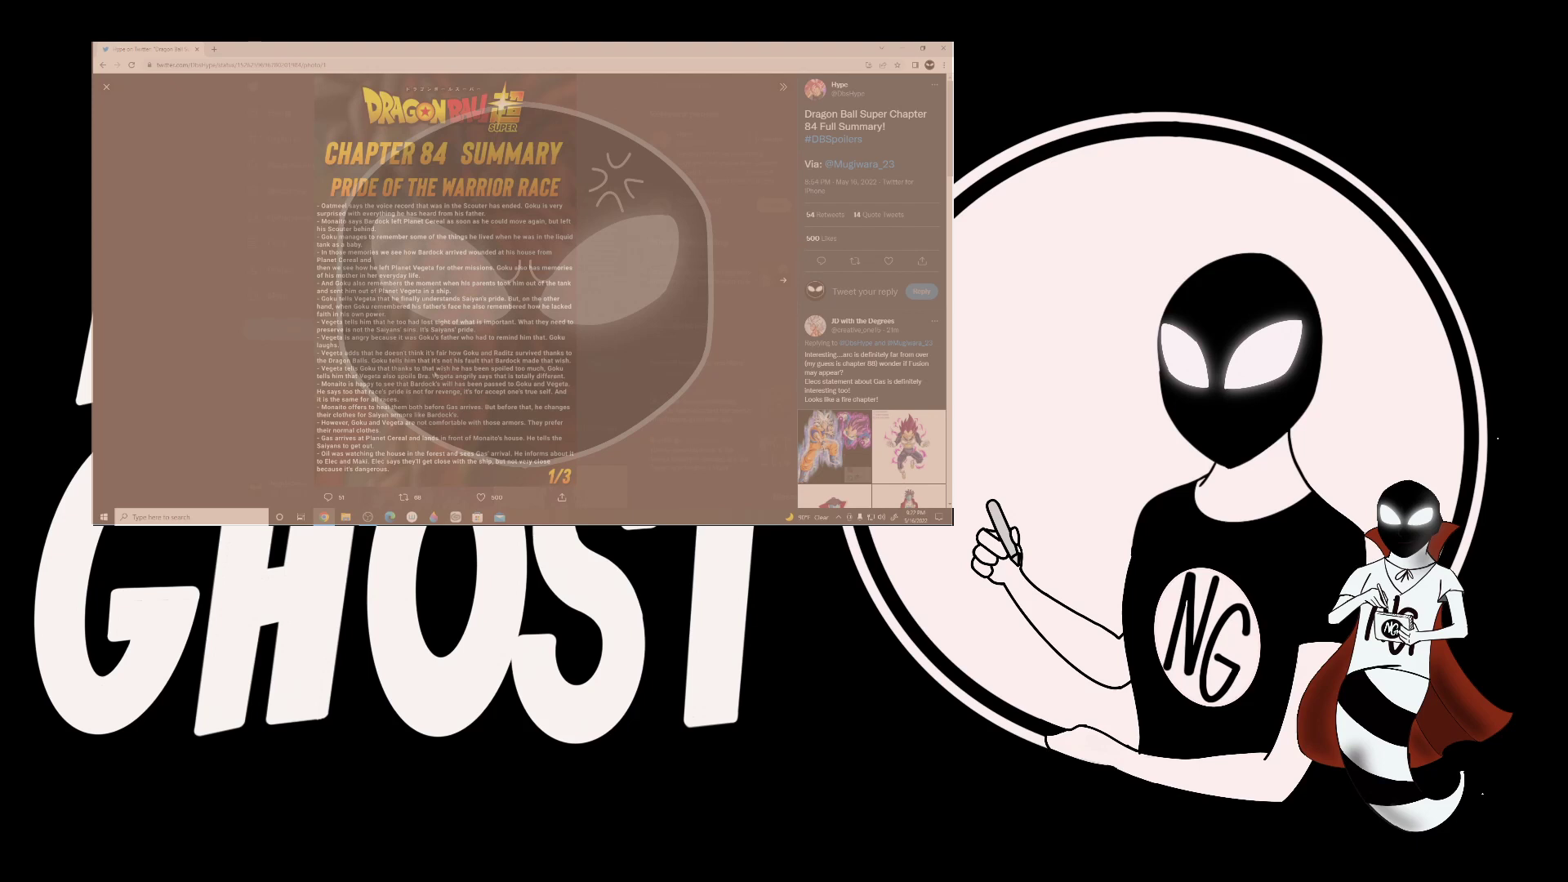
mouse_move(309, 374)
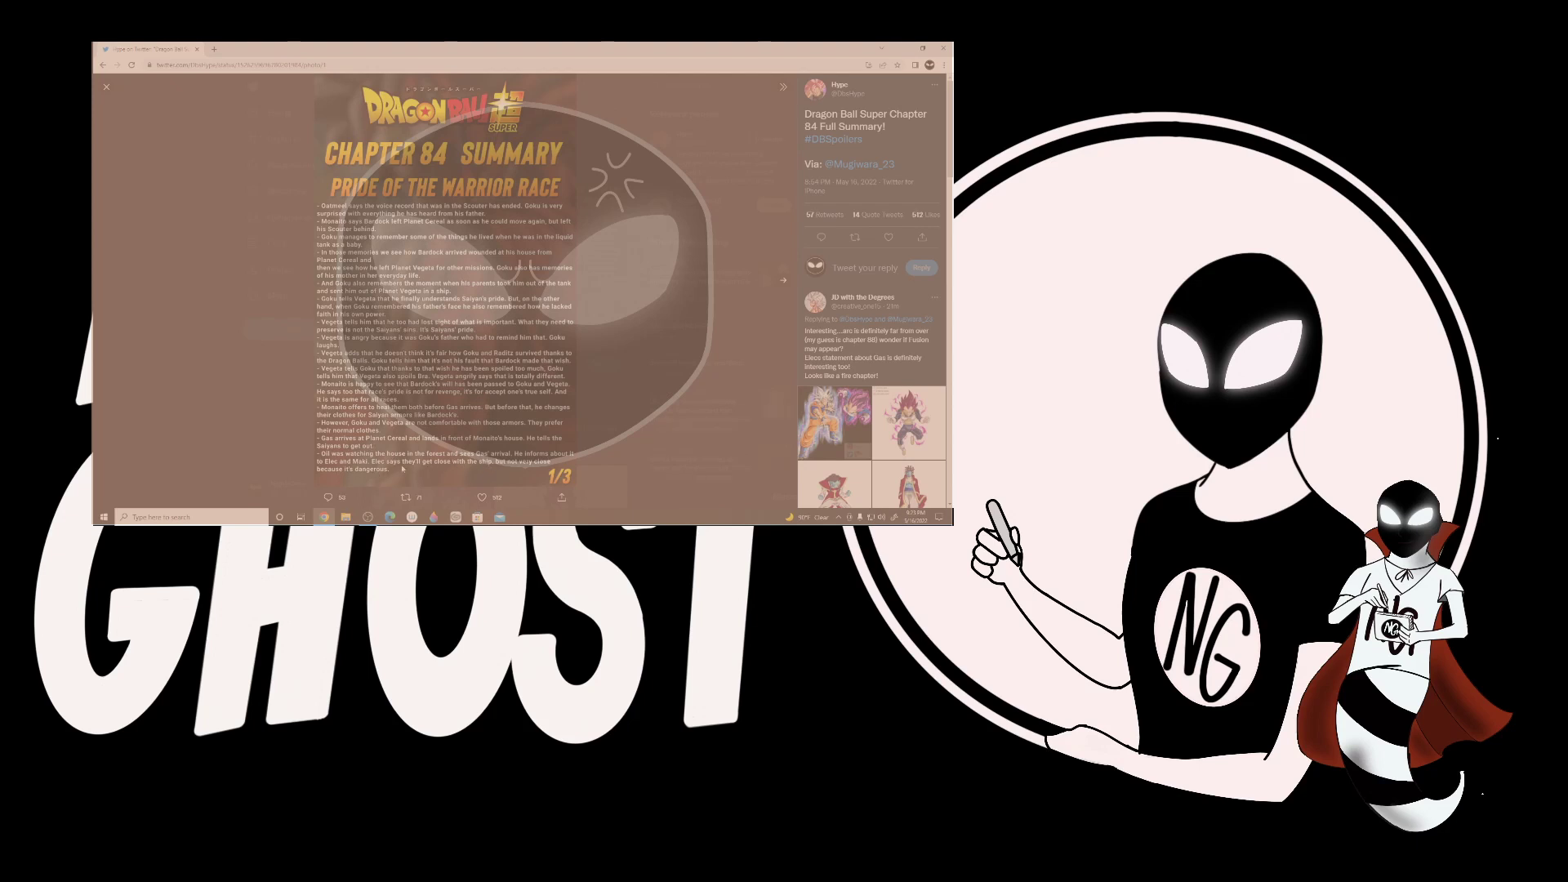
Advance the viewer to image 2 of 3 and scroll through its summary text
click(782, 279)
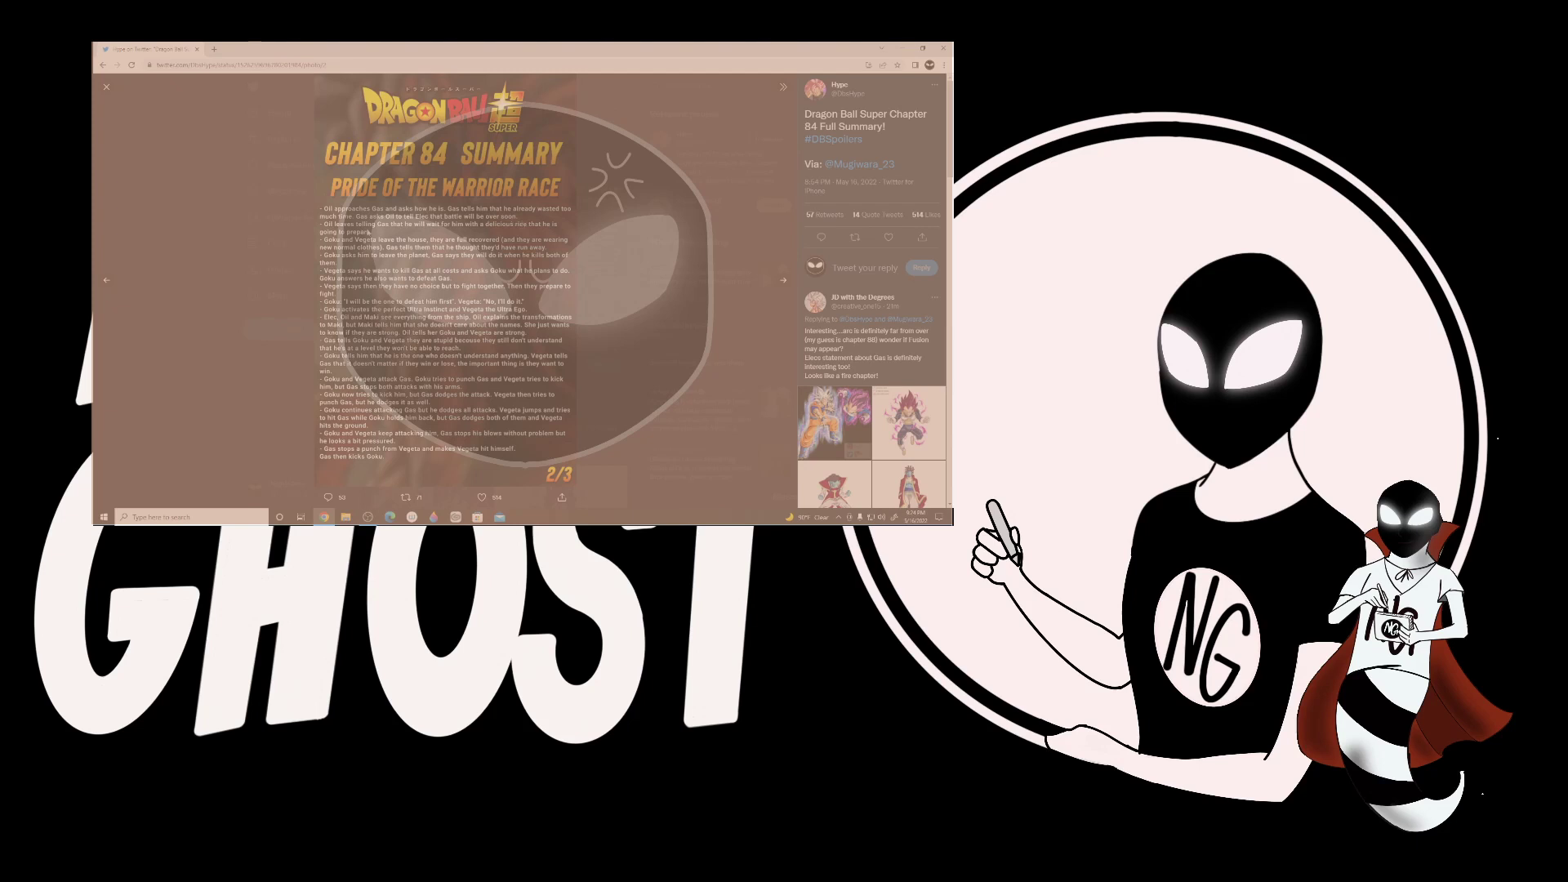
mouse_move(469, 231)
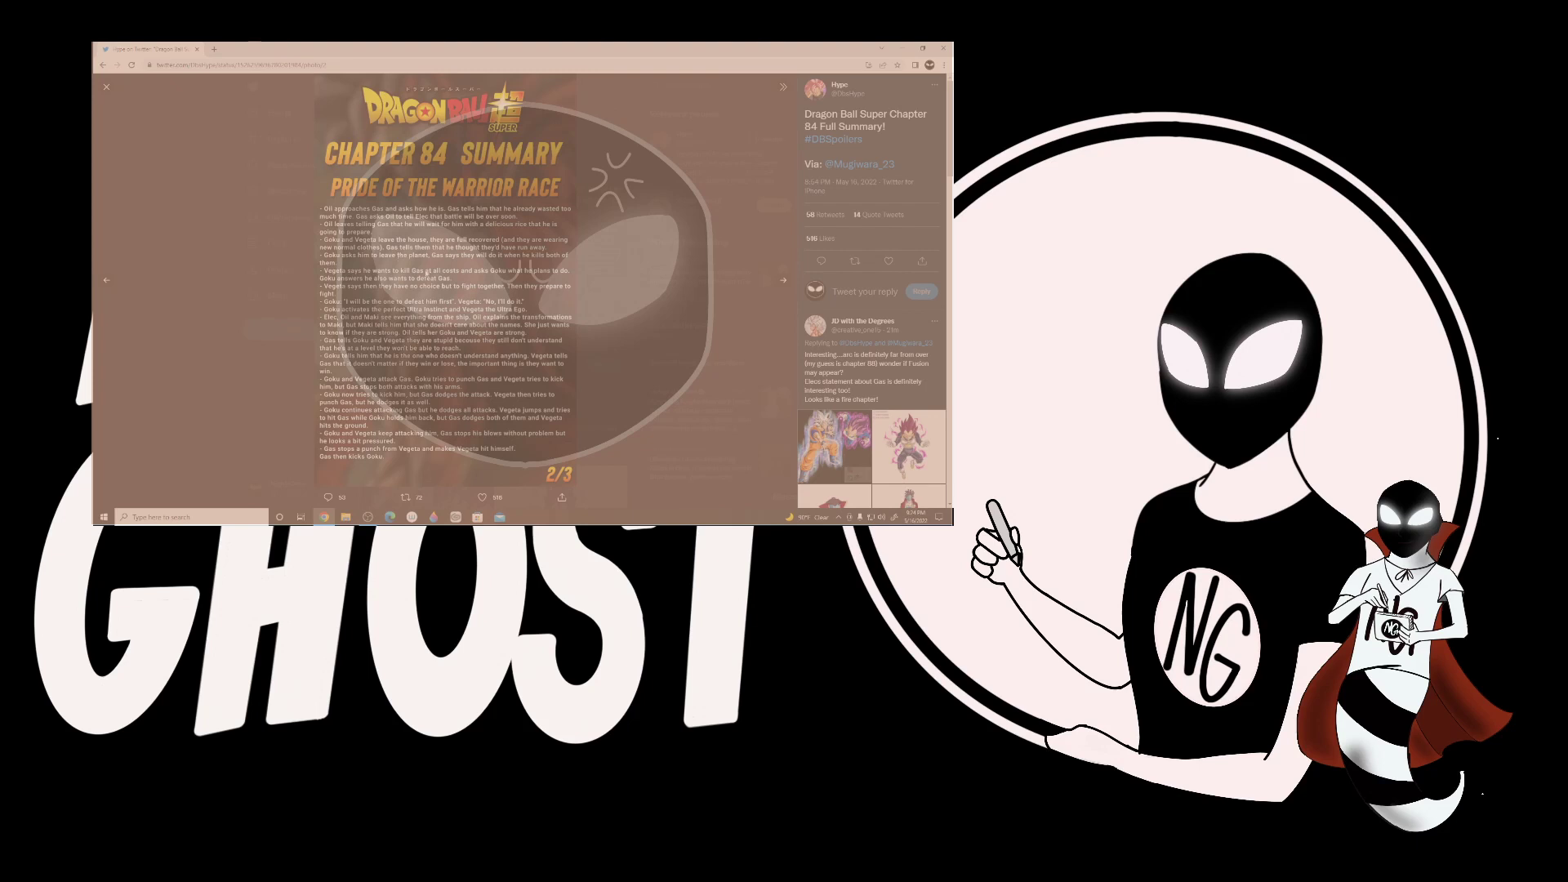
scroll(down, 3)
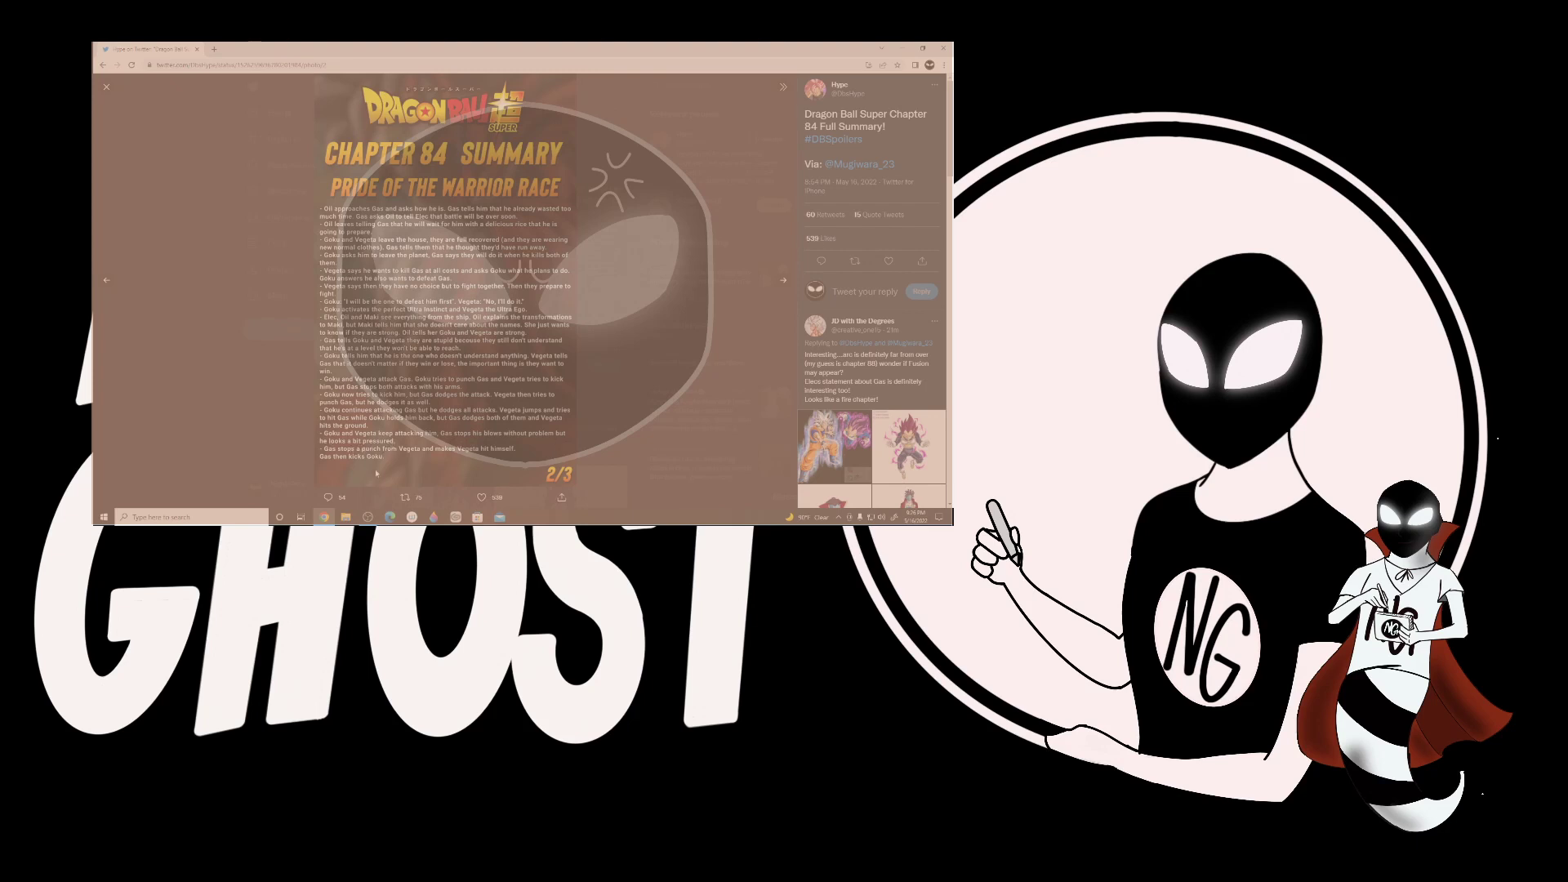
mouse_move(409, 459)
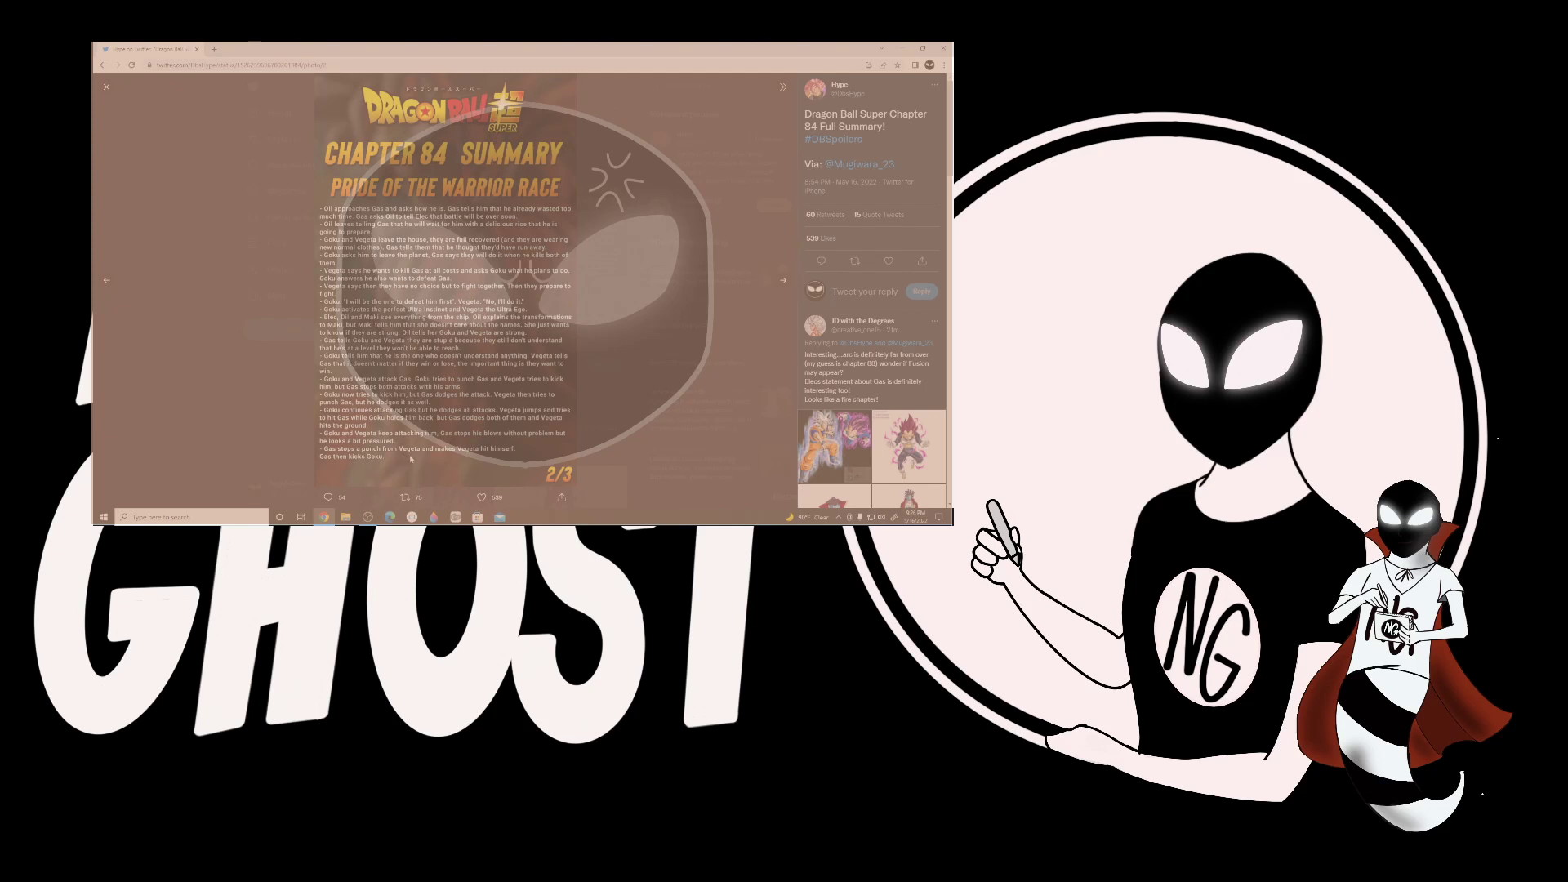
click(475, 497)
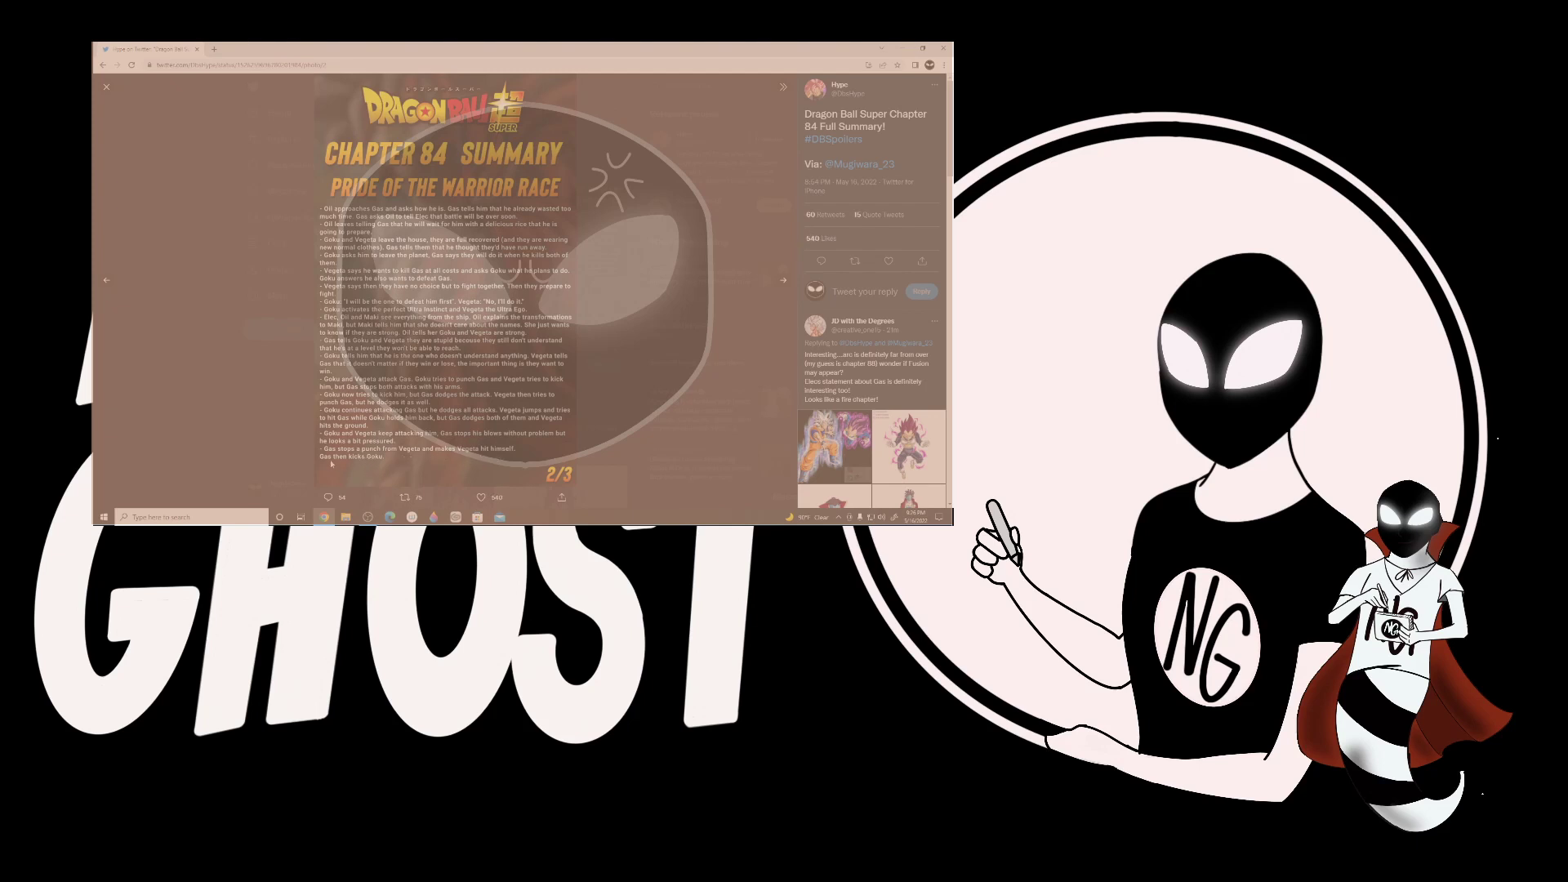
click(782, 279)
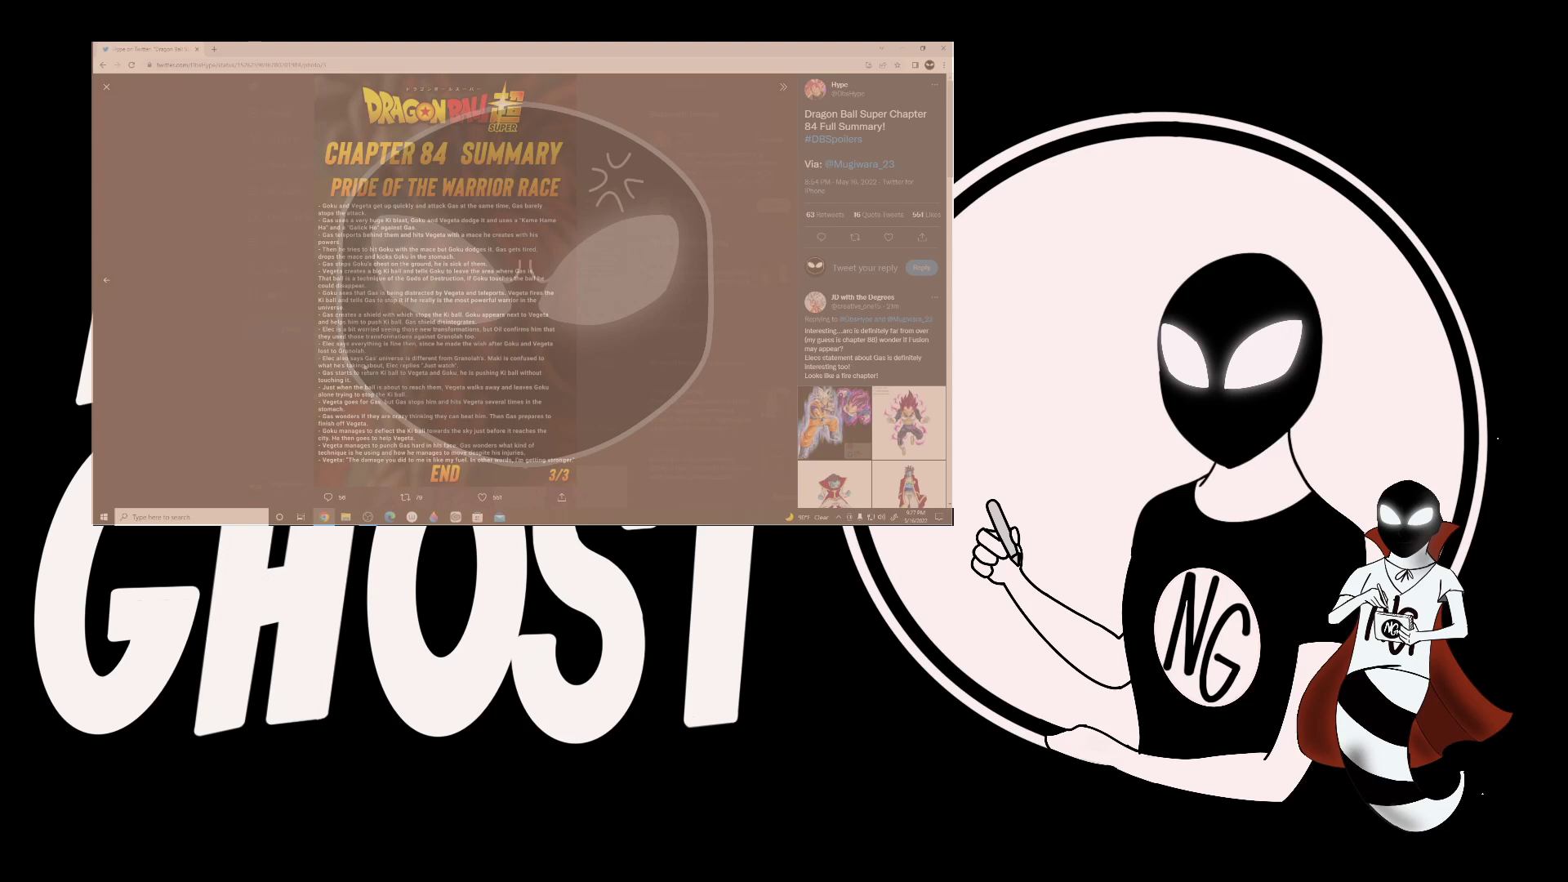
mouse_move(462, 367)
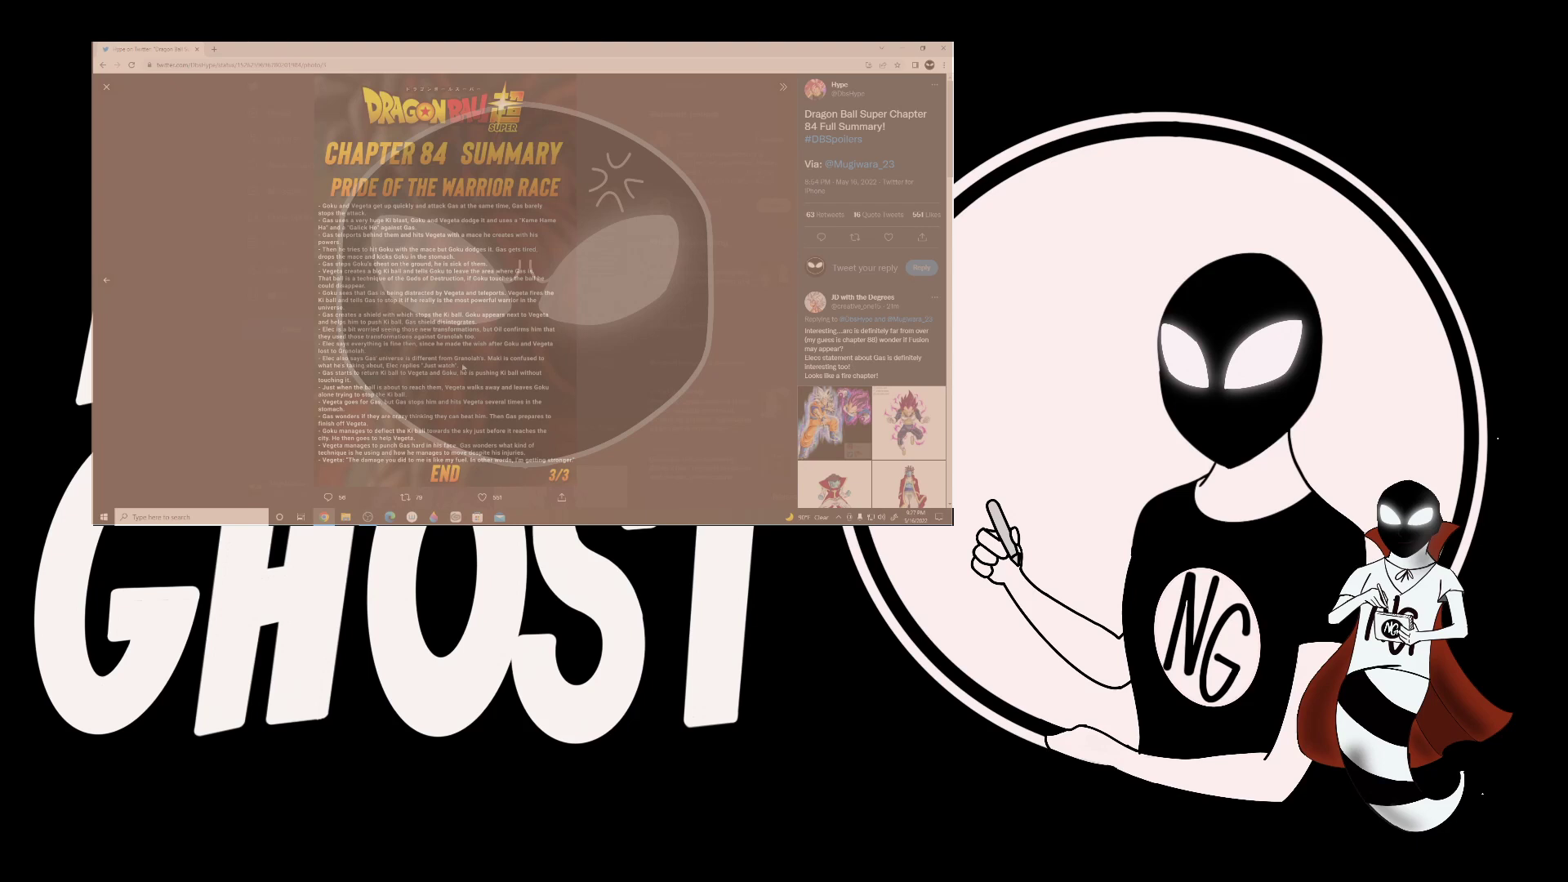
scroll(down, 3)
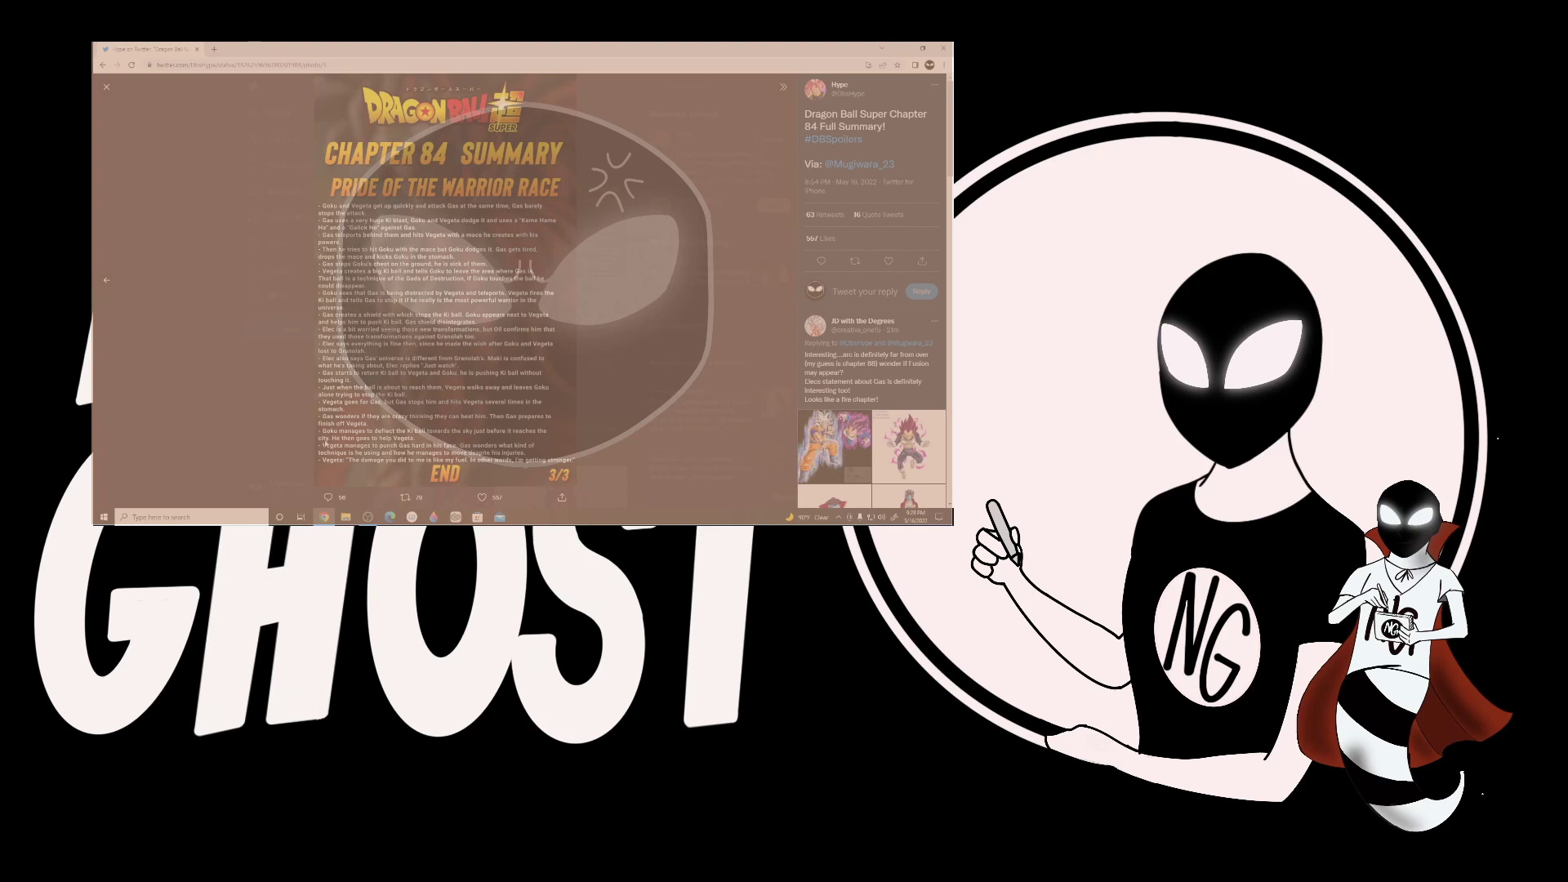
mouse_move(470, 440)
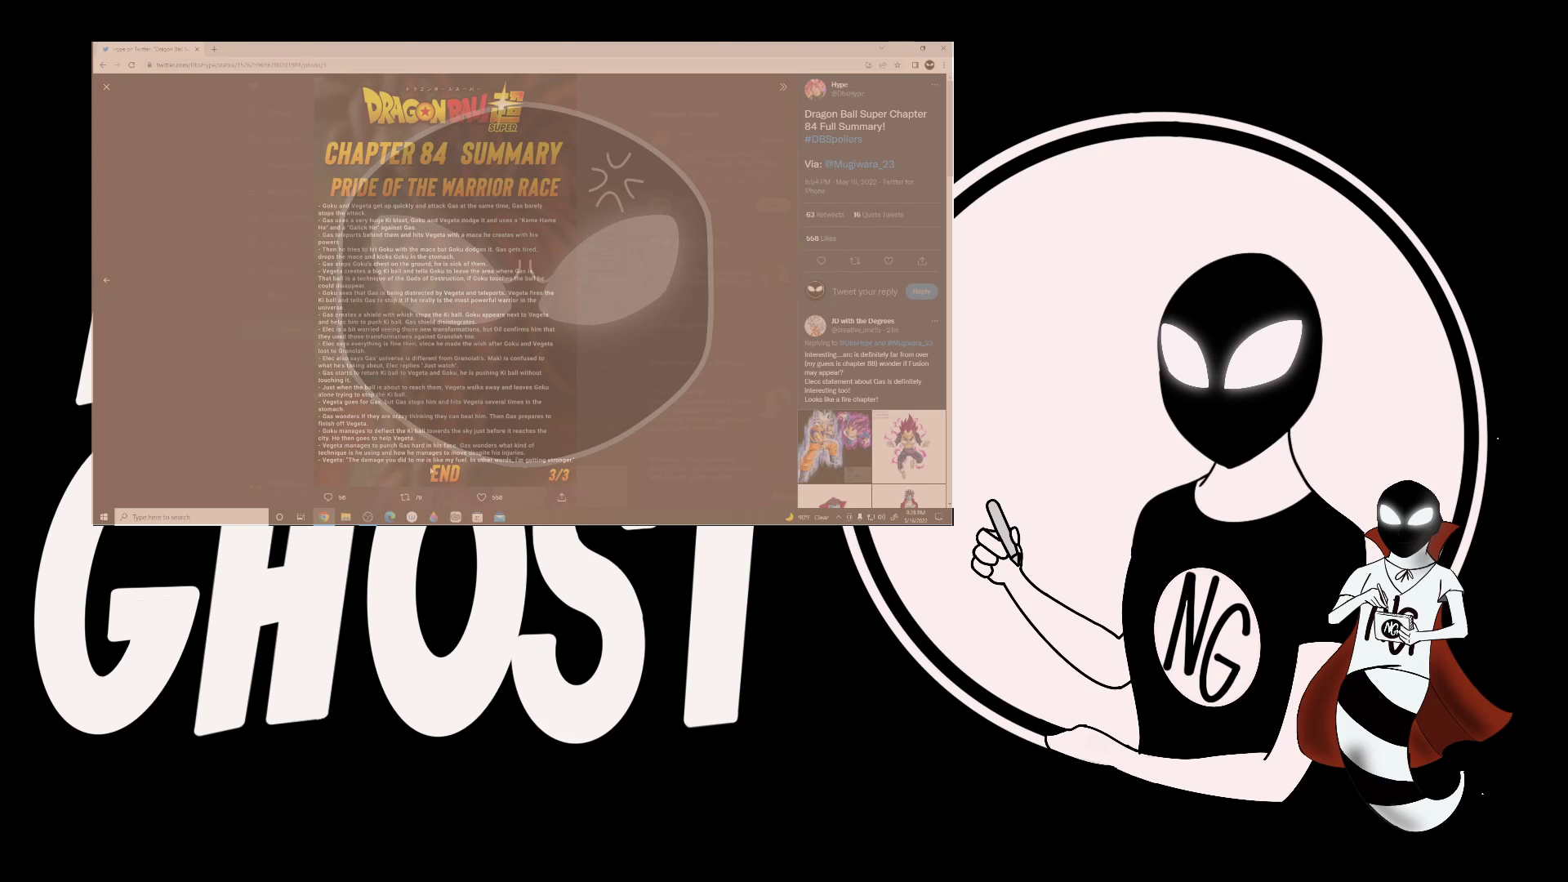
mouse_move(482, 467)
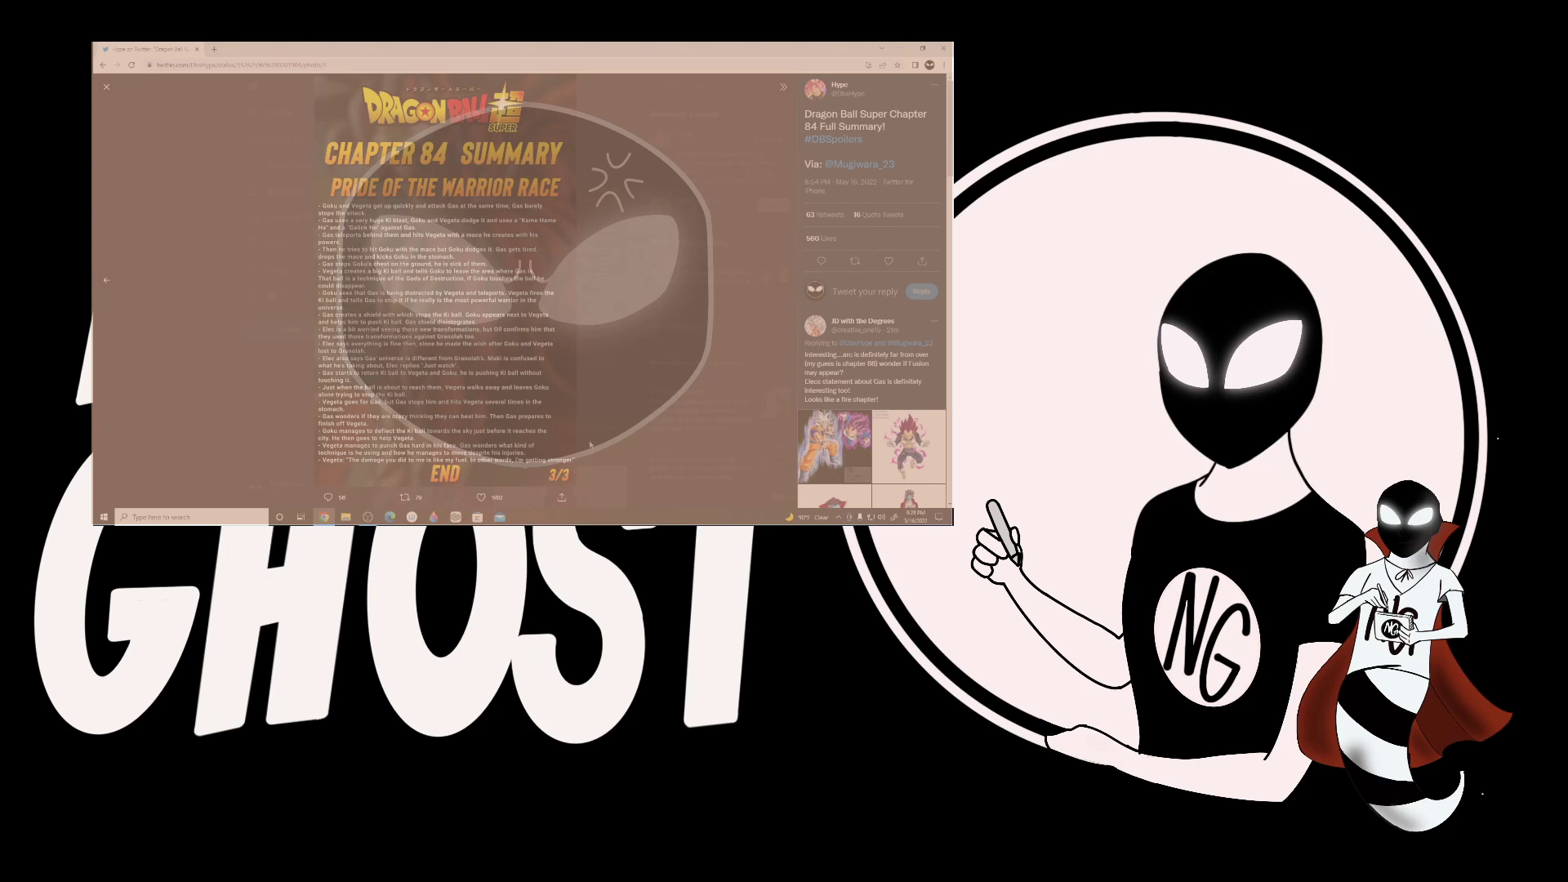
mouse_move(588, 490)
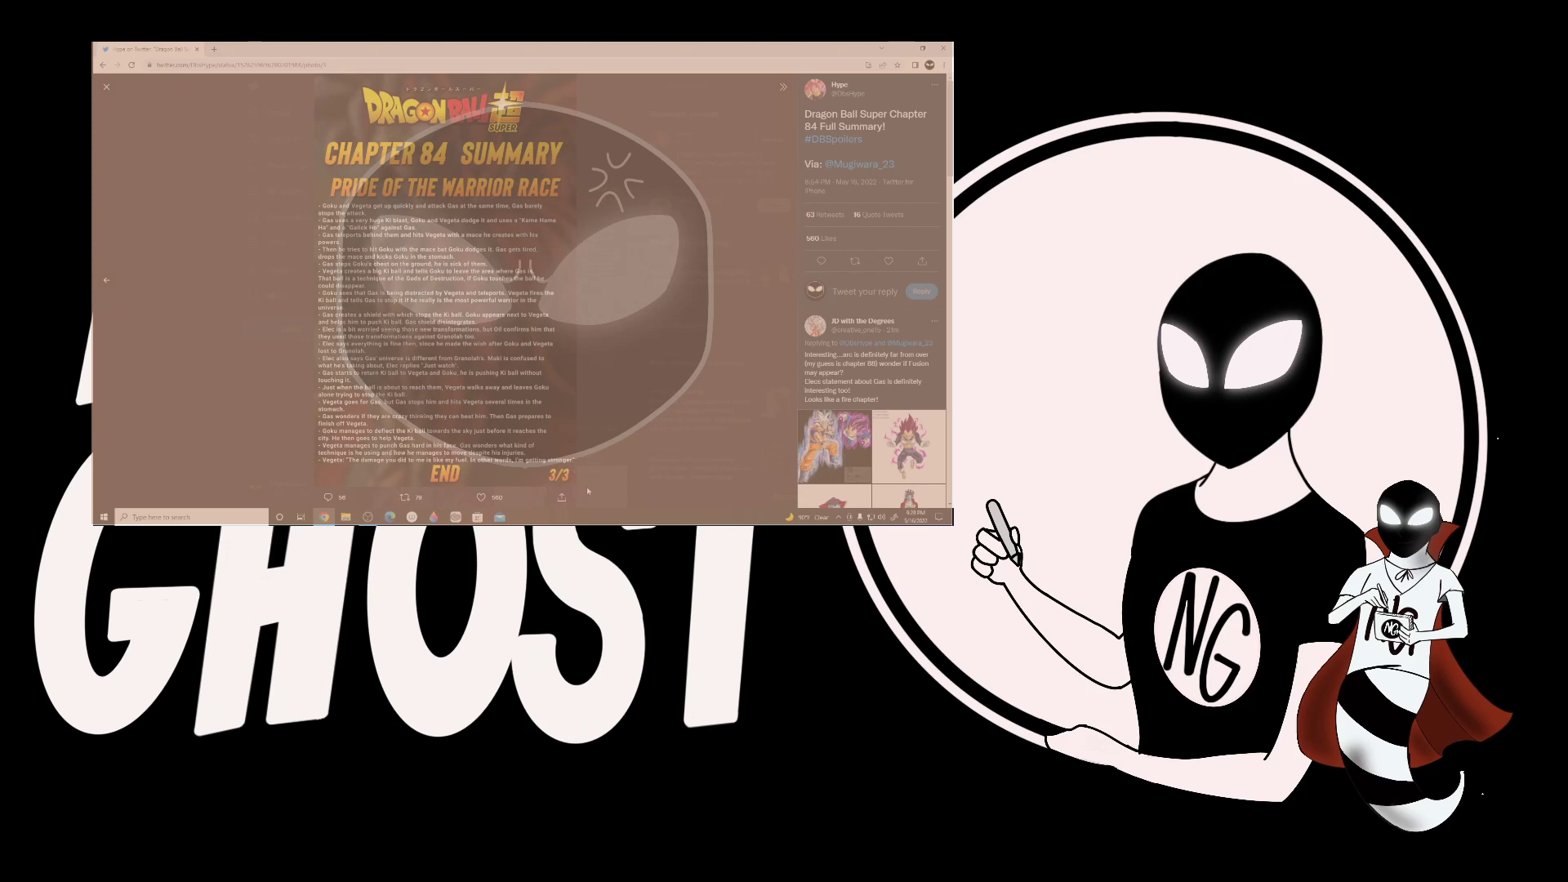
mouse_move(606, 473)
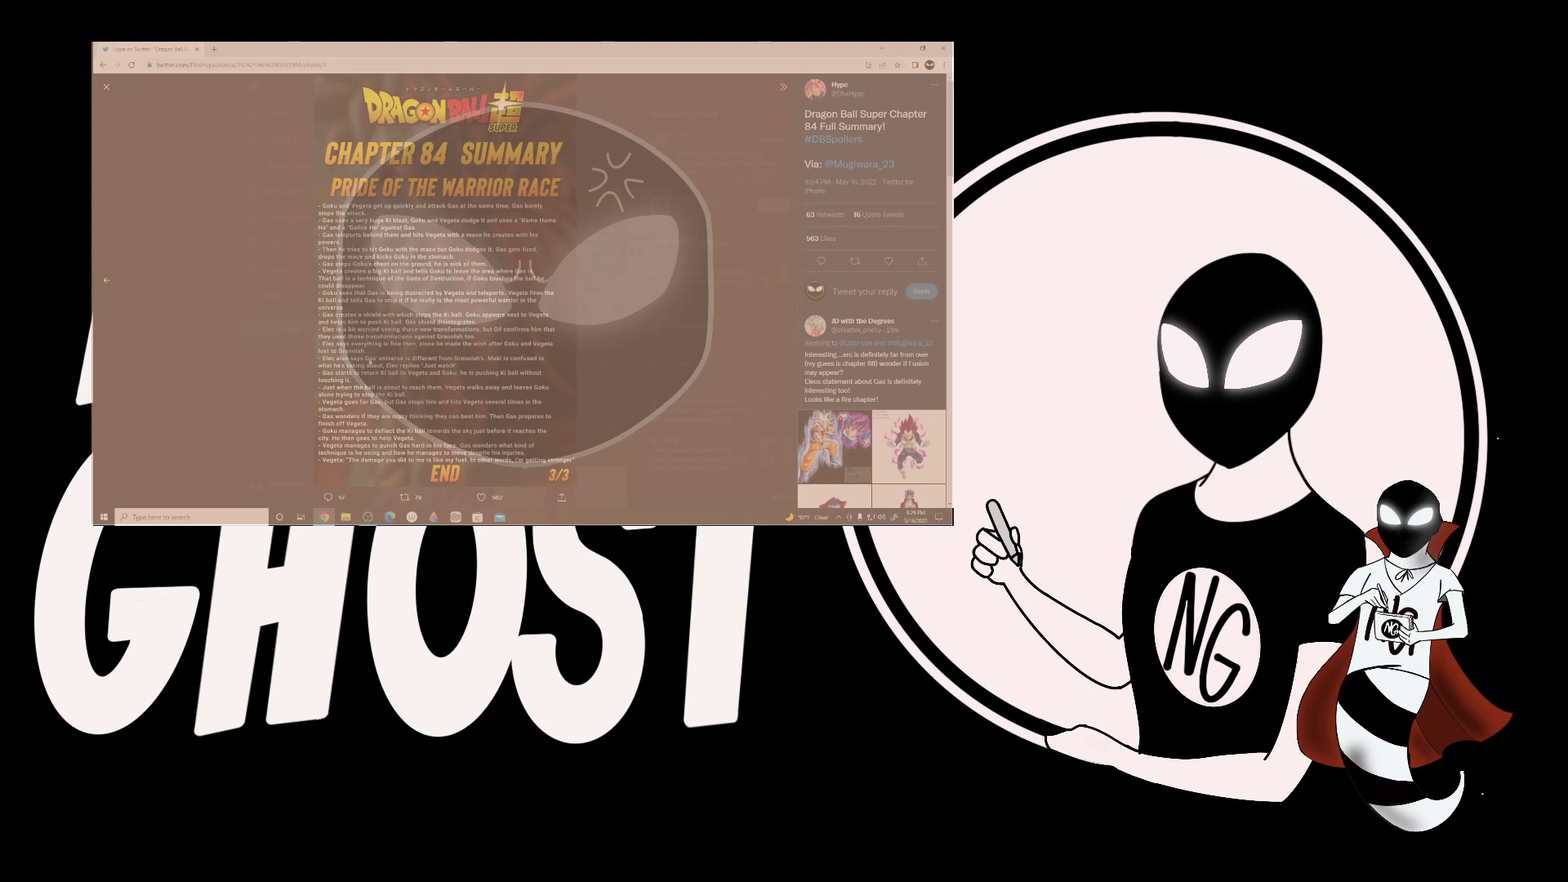
mouse_move(499, 367)
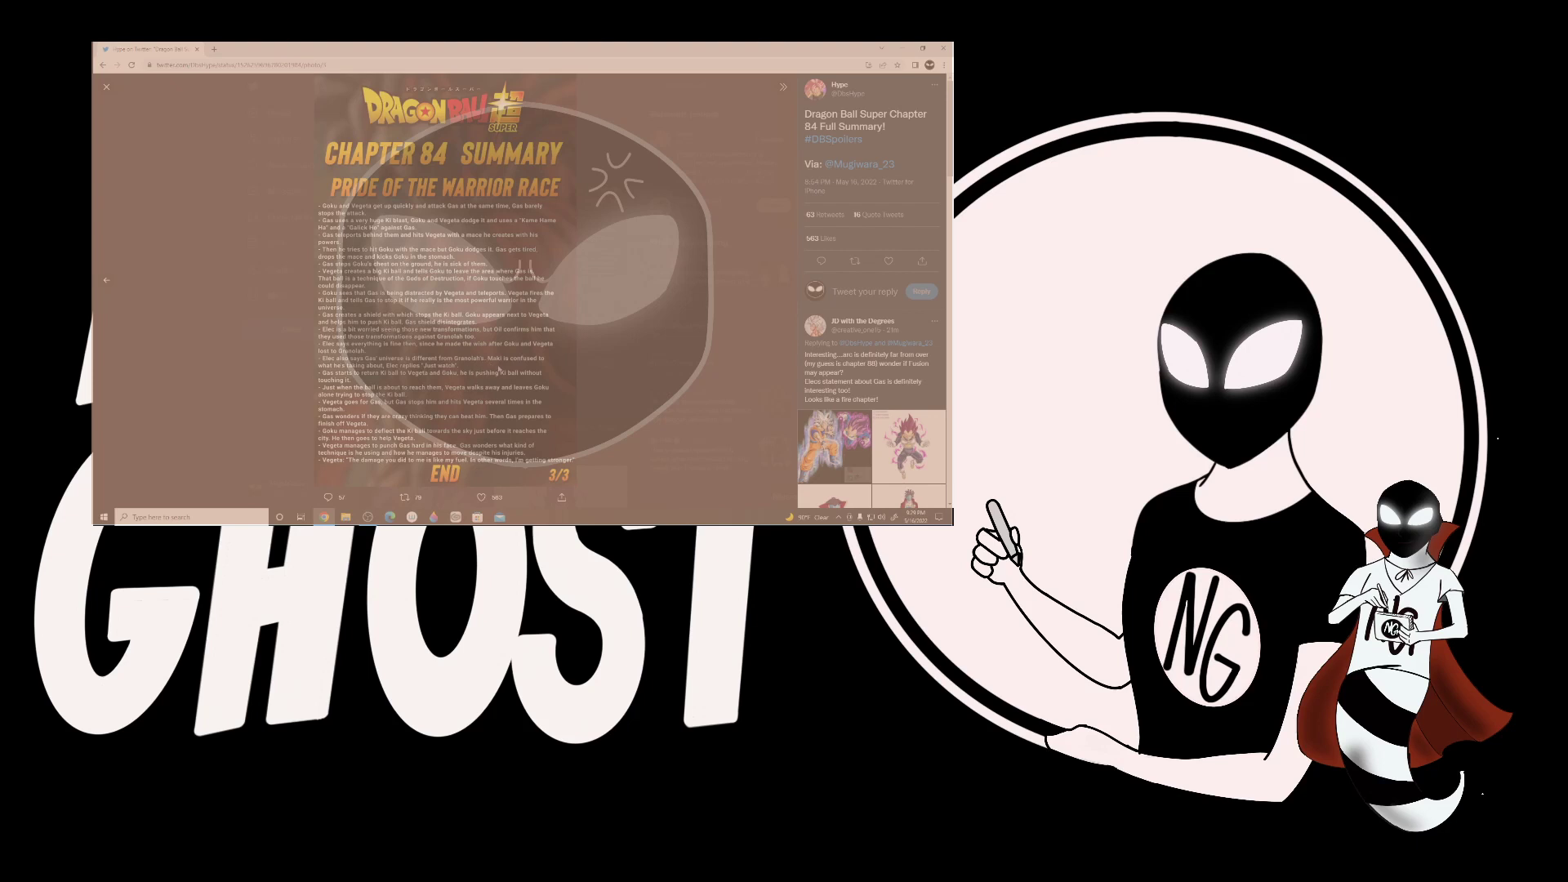
mouse_move(293, 420)
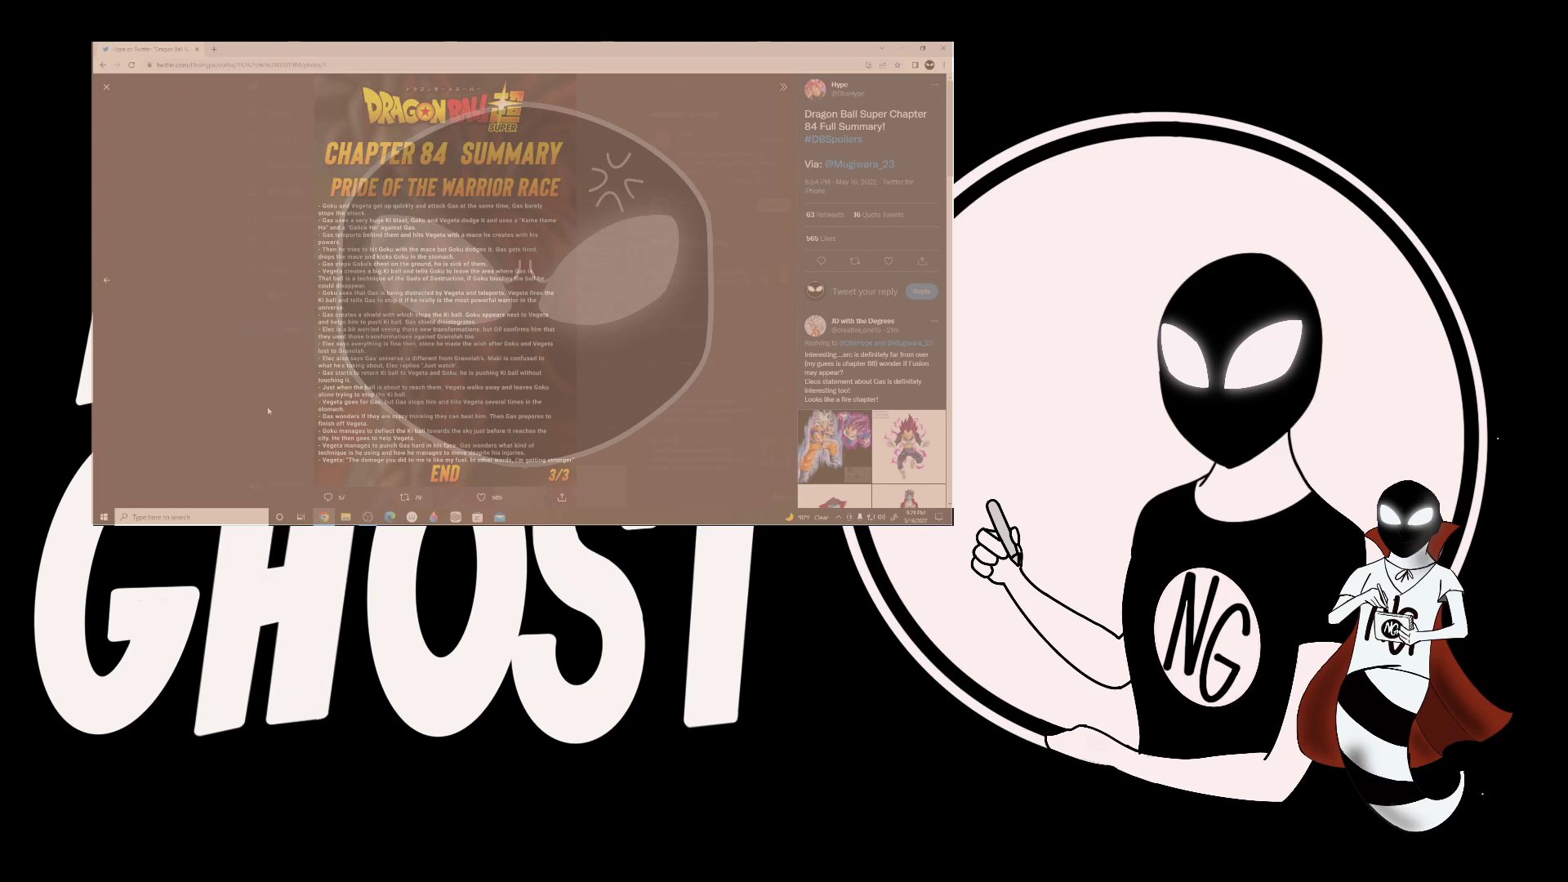
mouse_move(284, 413)
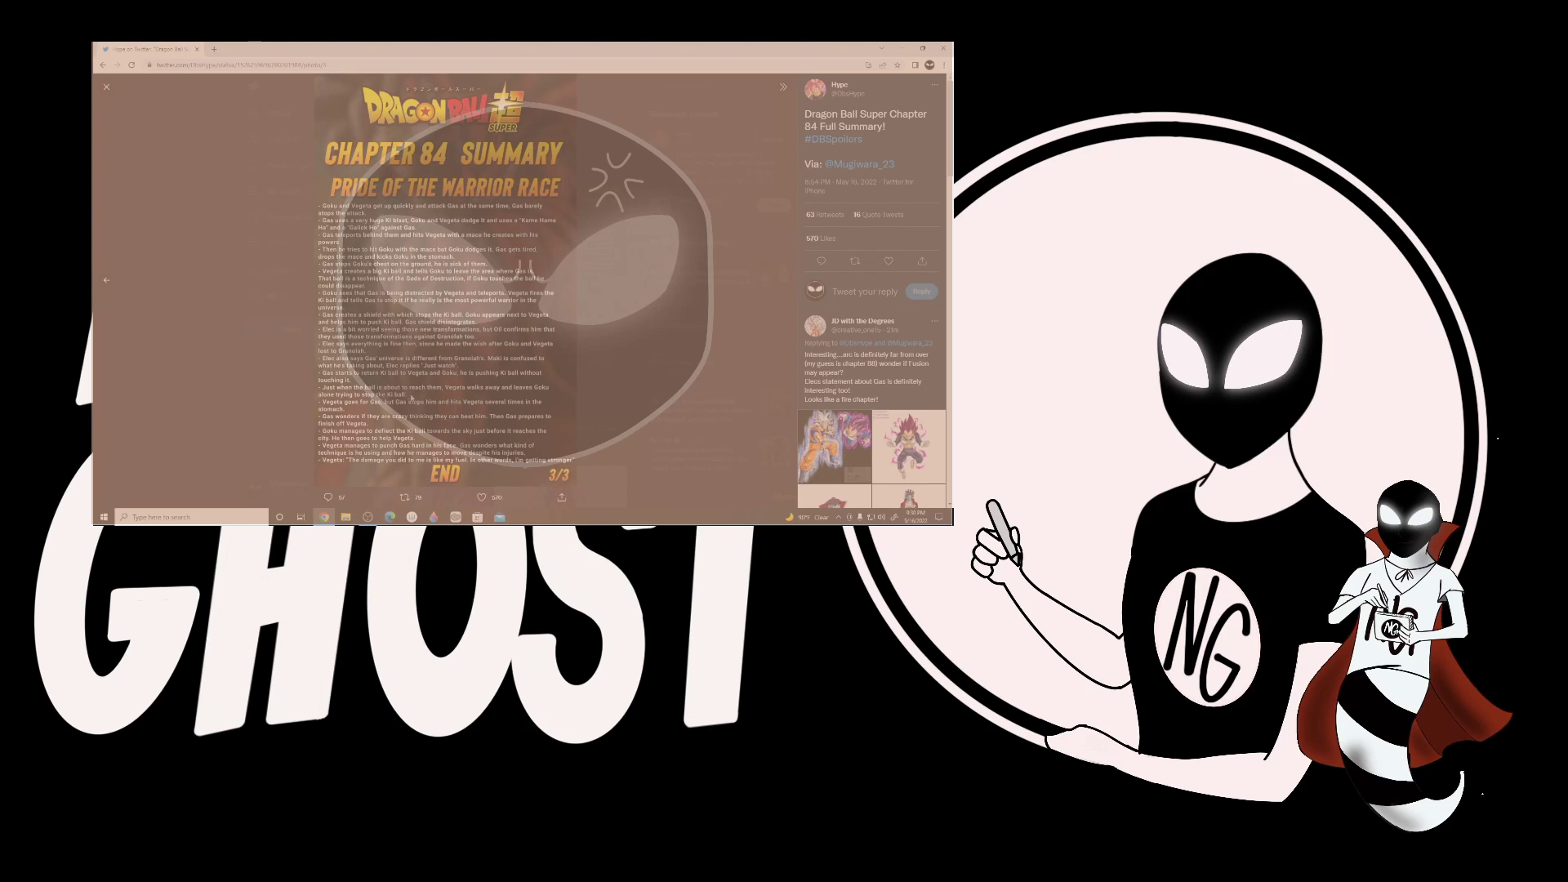
mouse_move(265, 412)
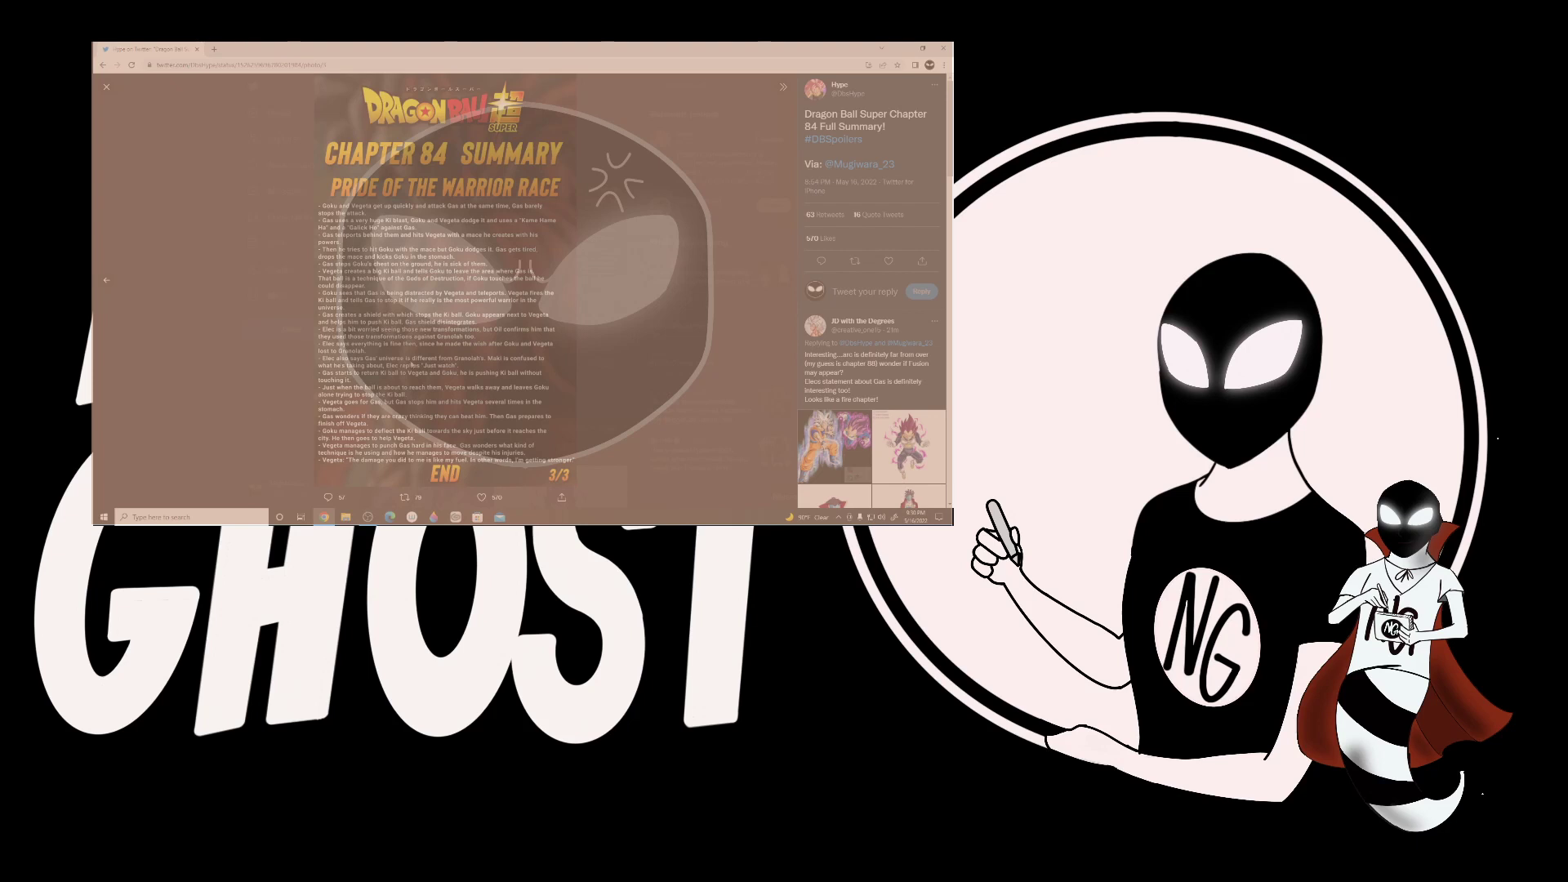
mouse_move(237, 429)
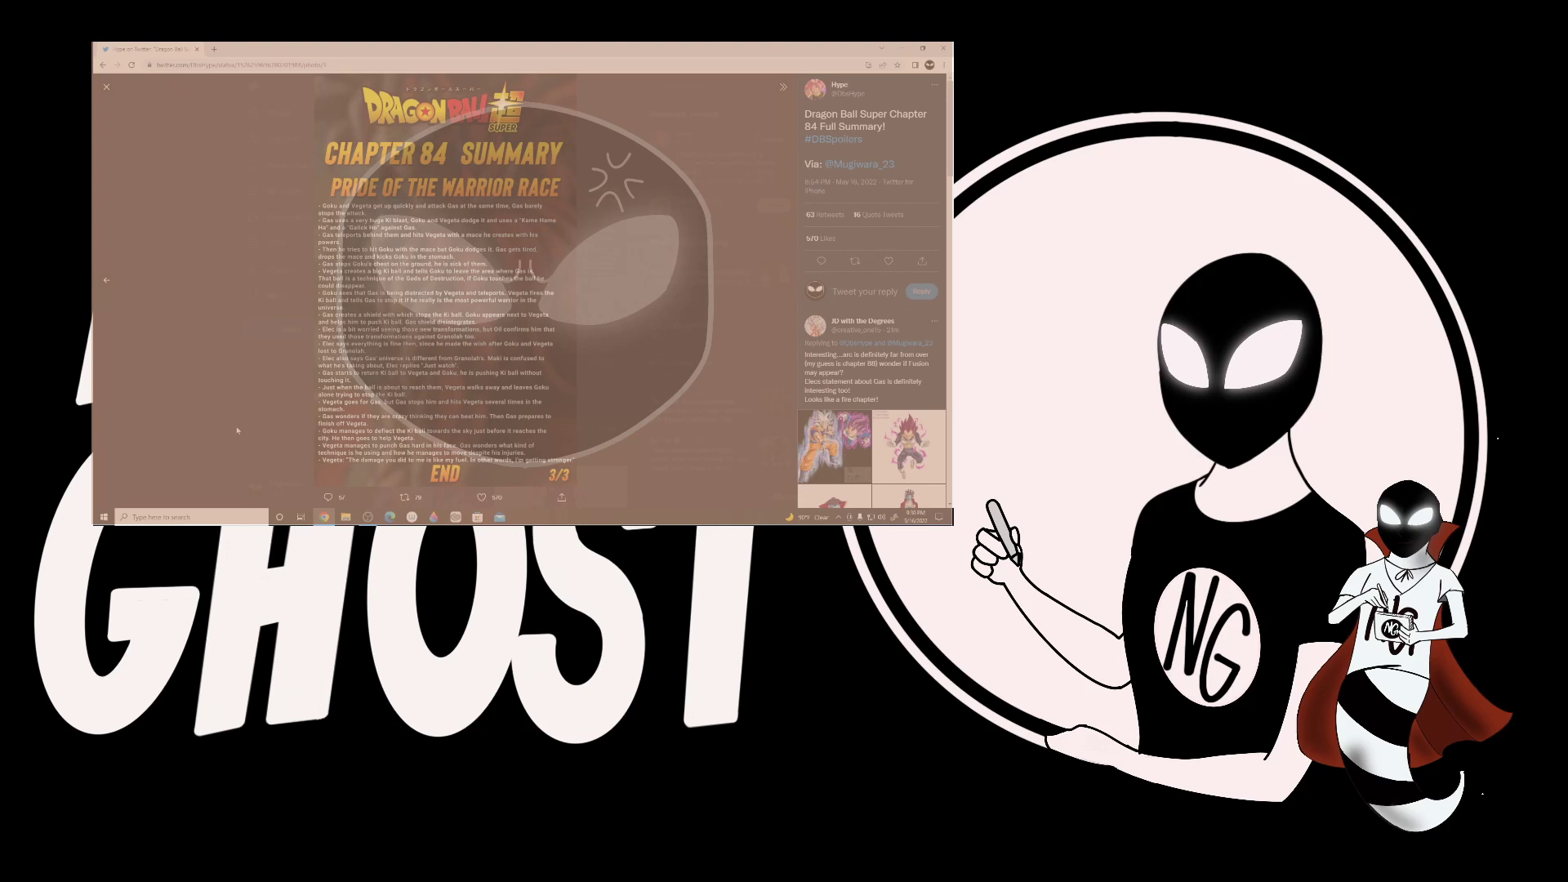
mouse_move(254, 395)
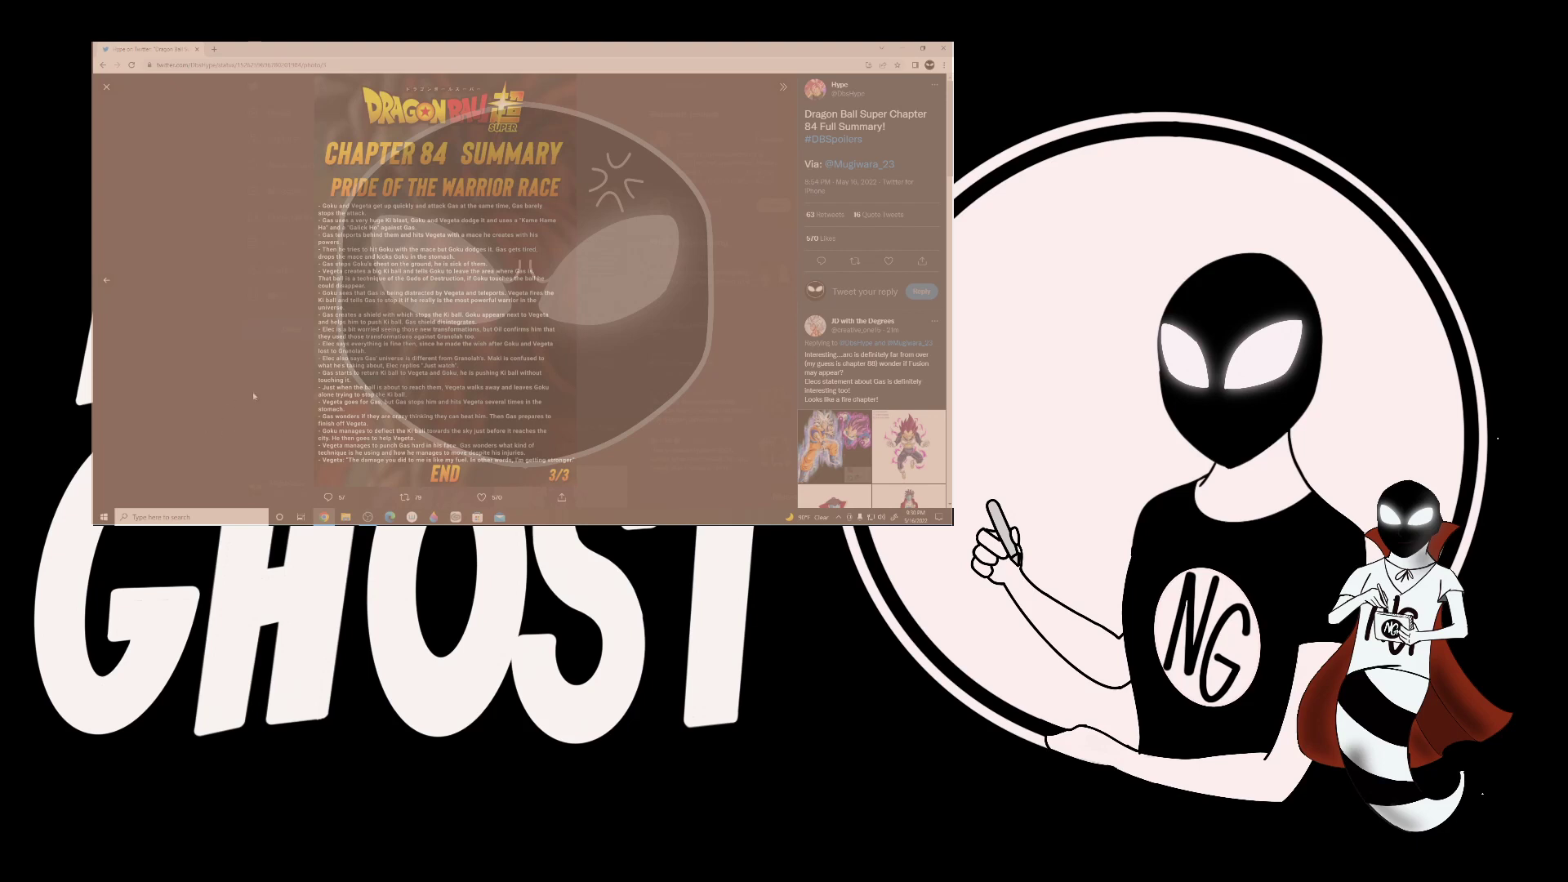